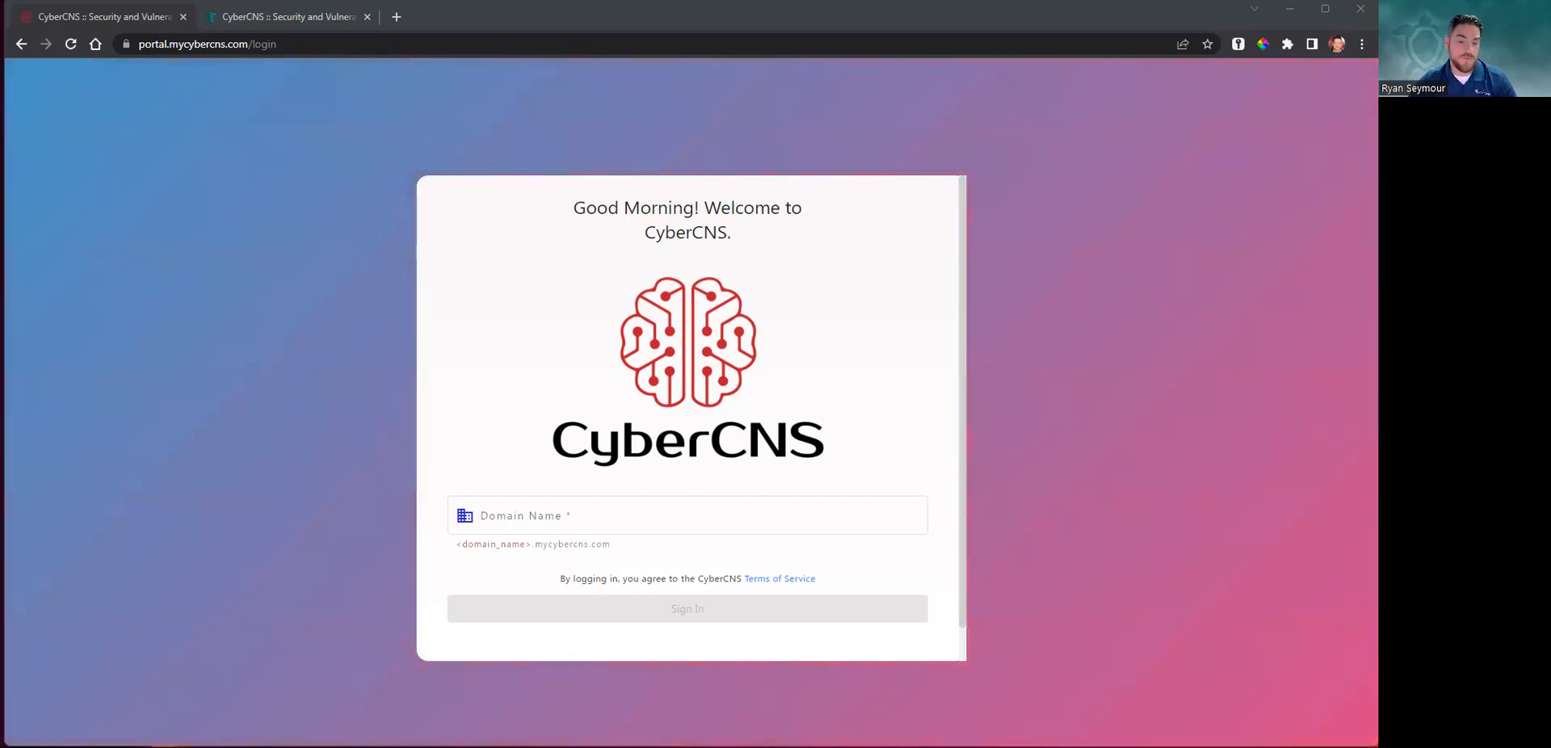
# Sign in to the CyberCNS portal, landing on Blue Web Company's active assets
pyautogui.click(687, 516)
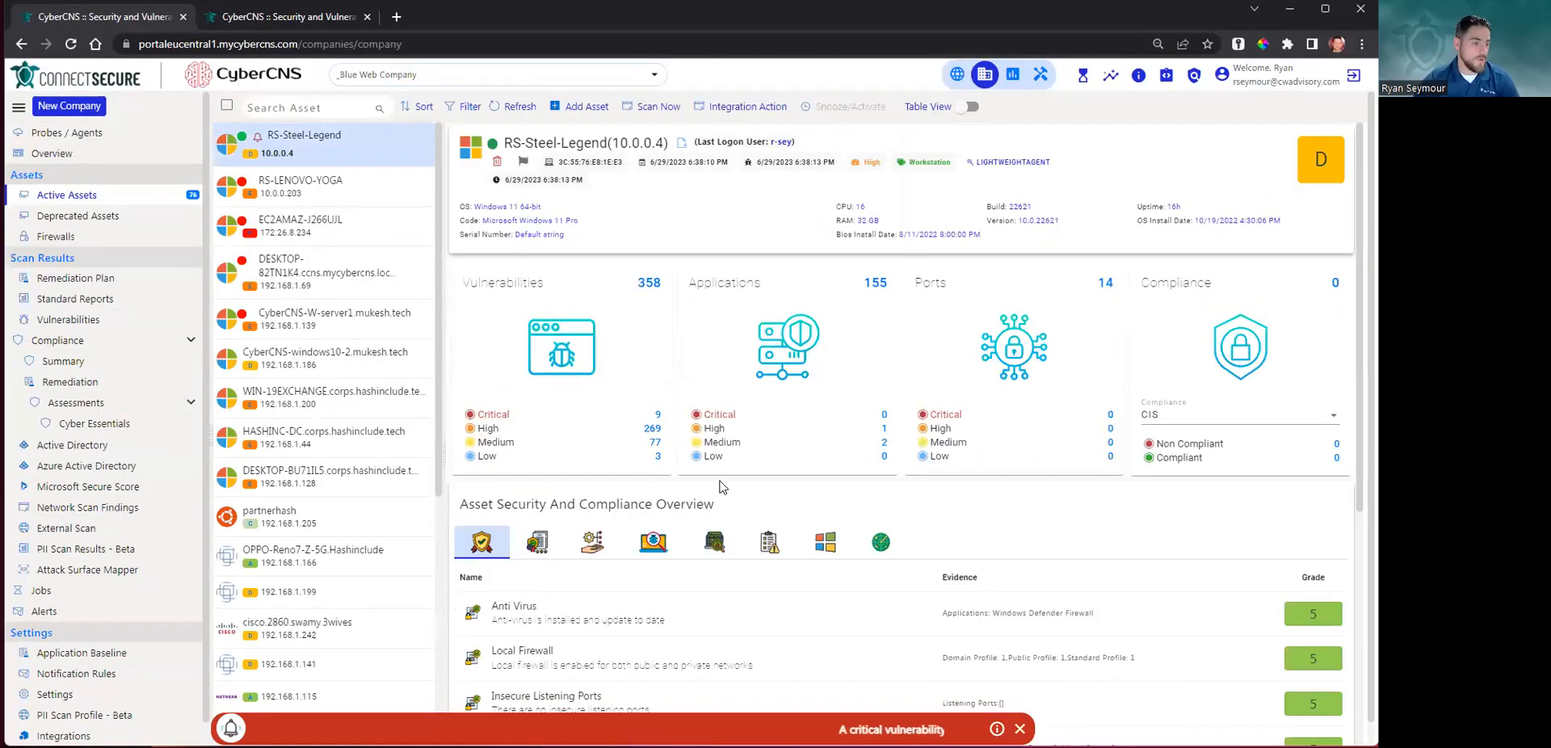
pyautogui.moveTo(983, 75)
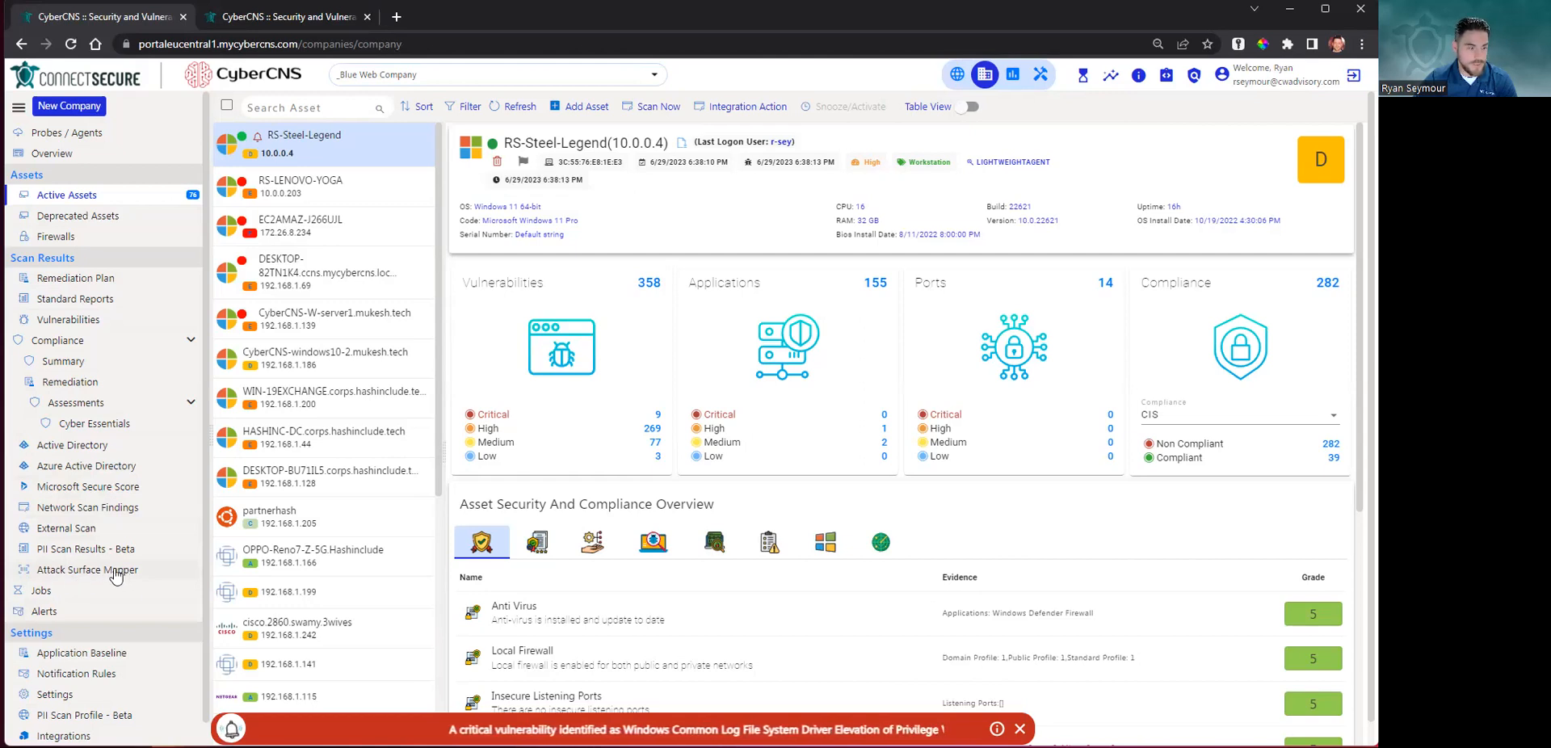
# Go to Attack Surface Mapper and focus the empty Domain name field
pyautogui.click(88, 569)
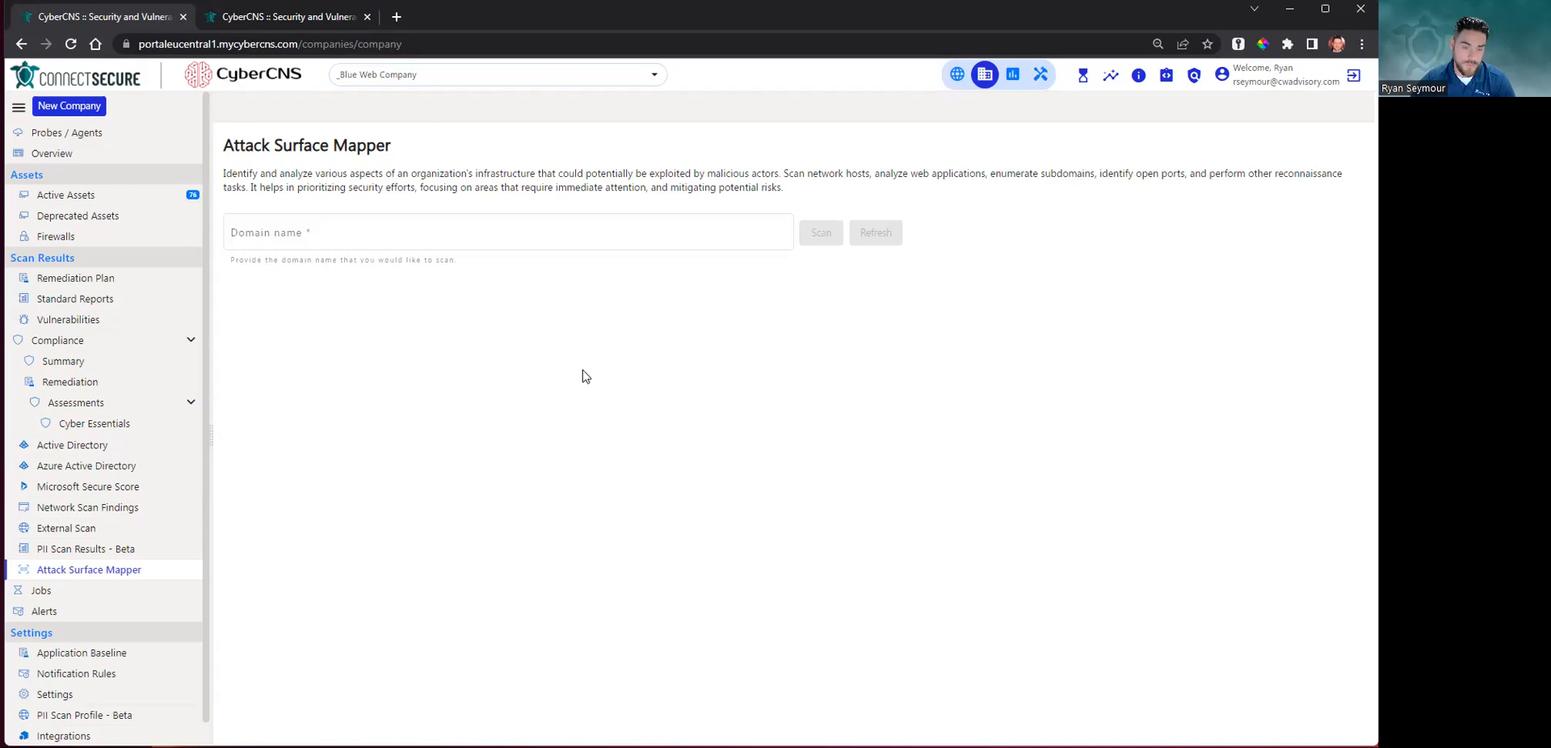
pyautogui.moveTo(249, 176)
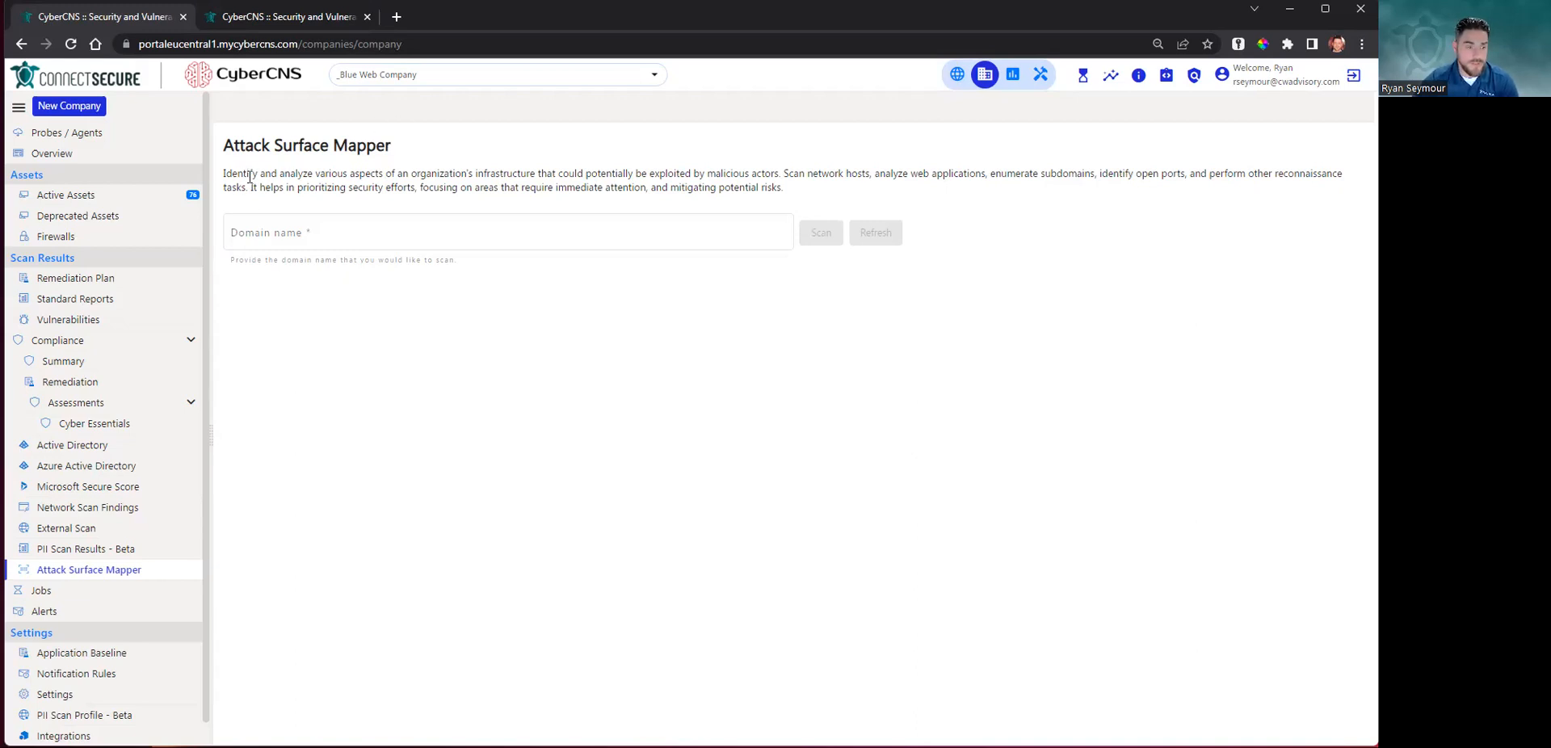
pyautogui.moveTo(1013, 222)
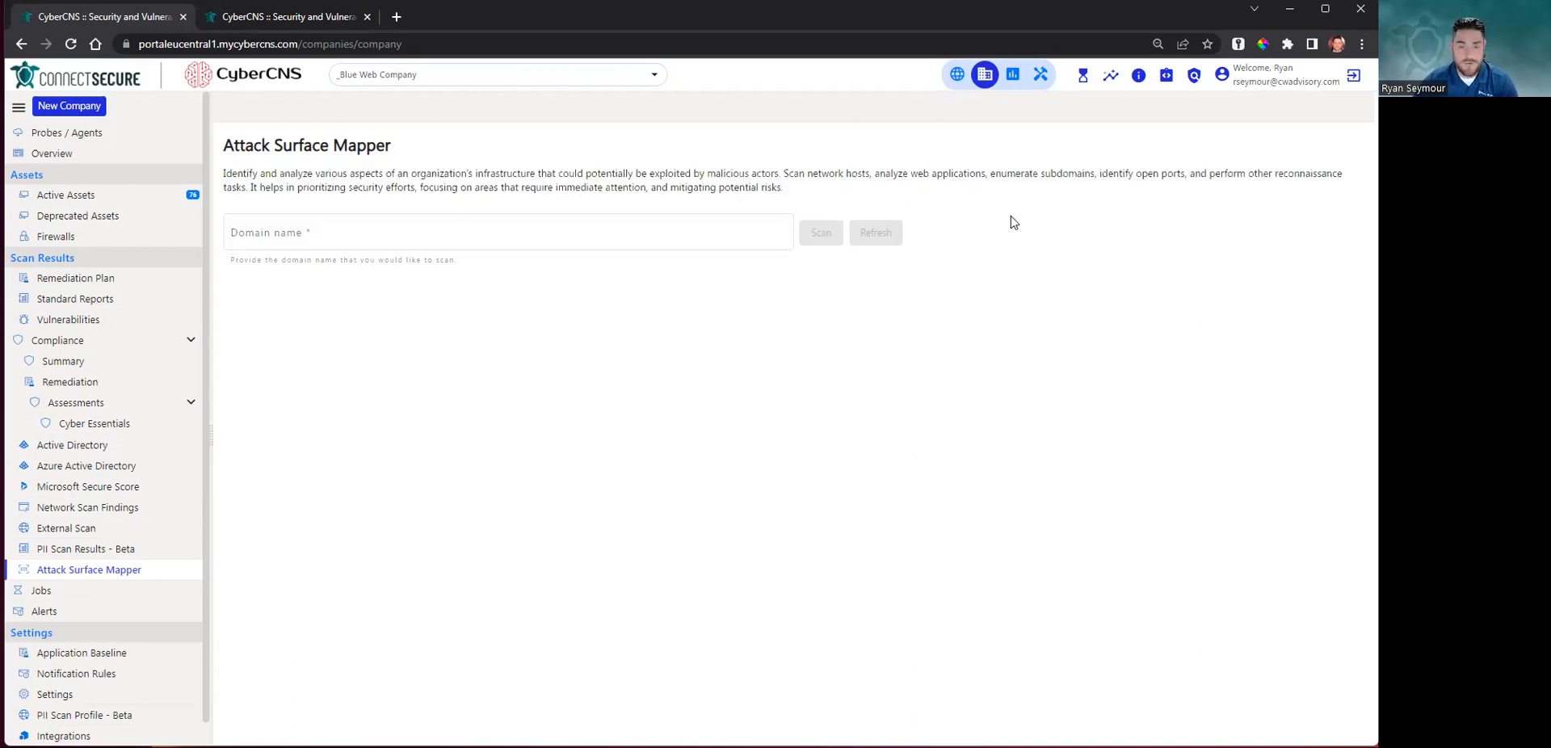
pyautogui.moveTo(957, 193)
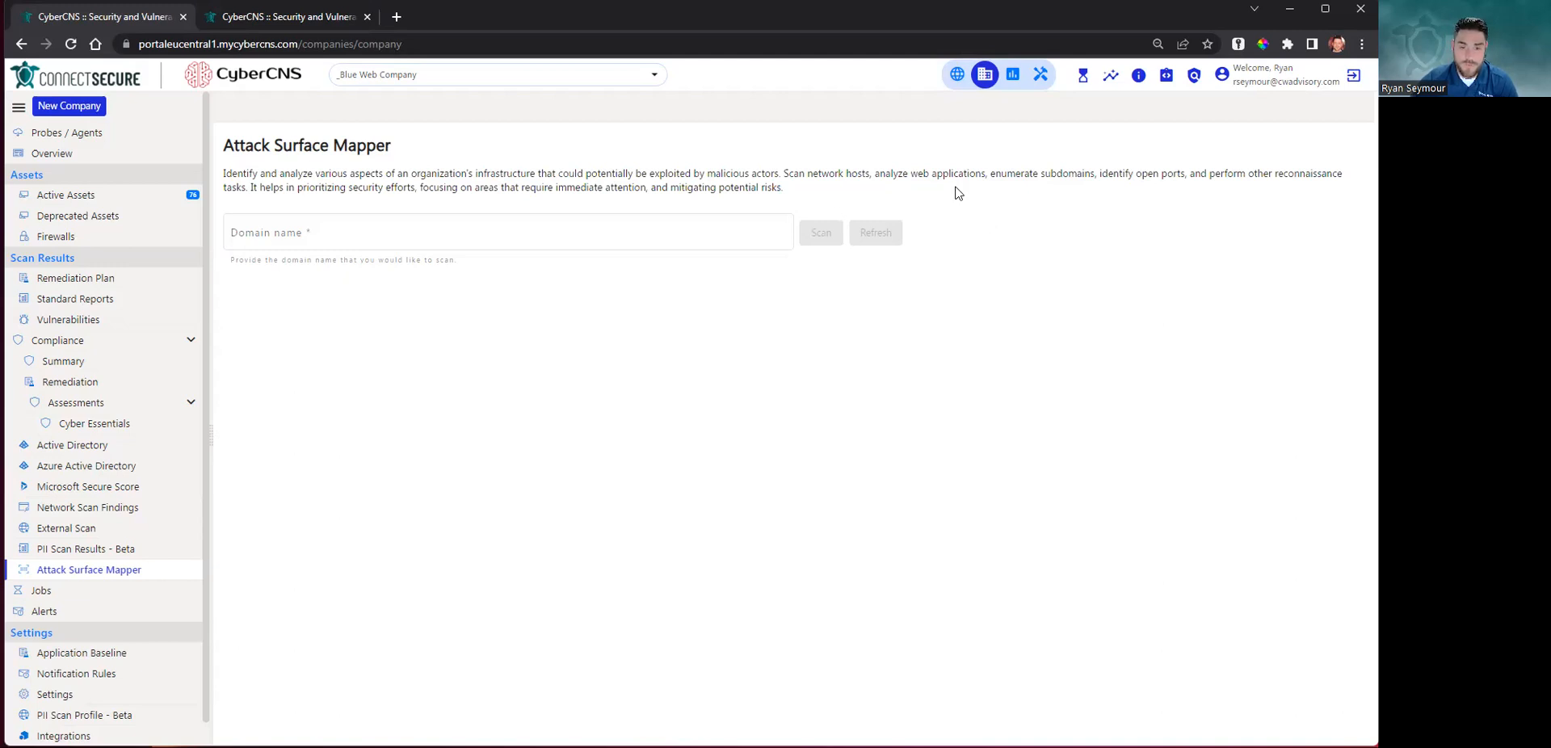
pyautogui.click(505, 231)
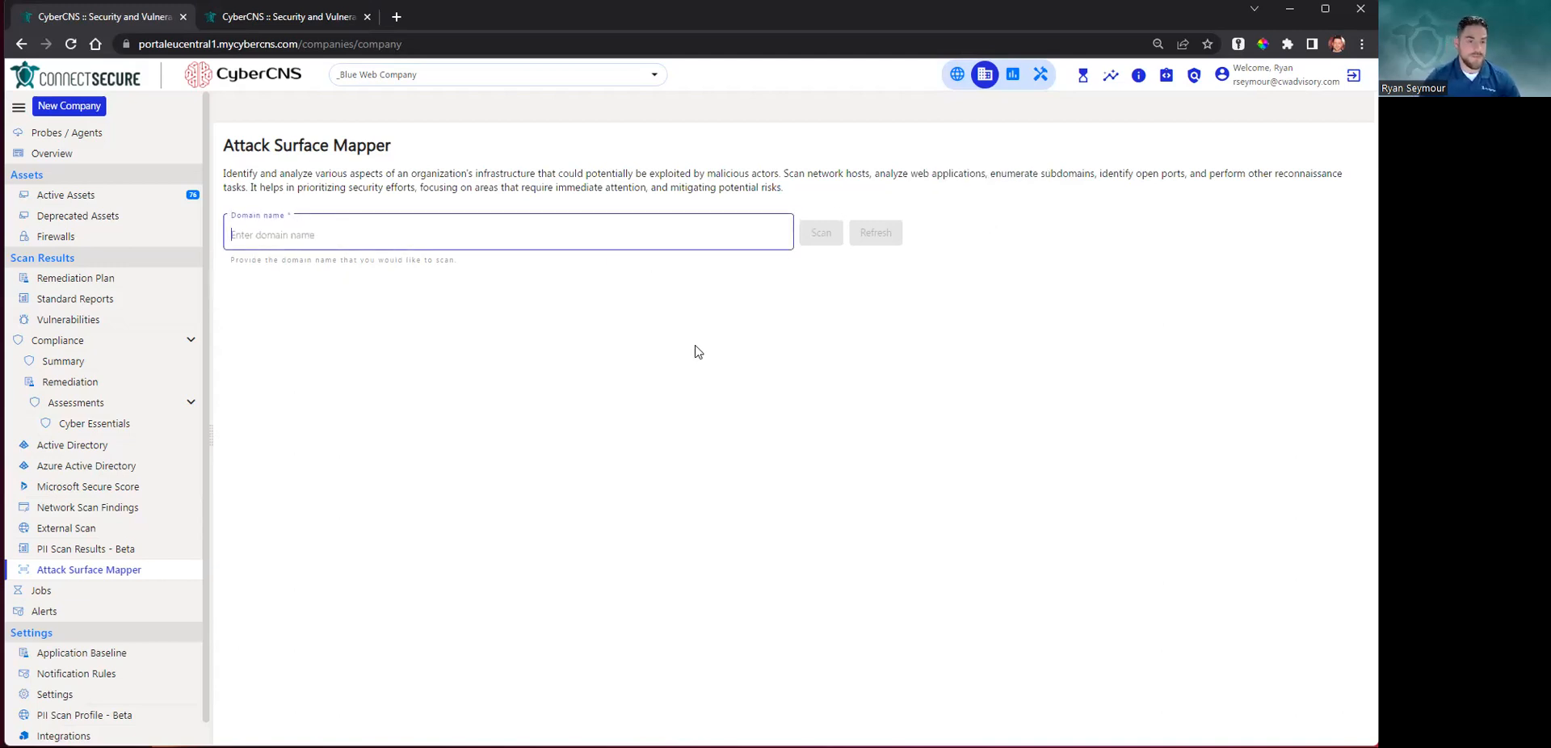
# Launch an attack surface scan of rjslawgroup.com
pyautogui.write('r')
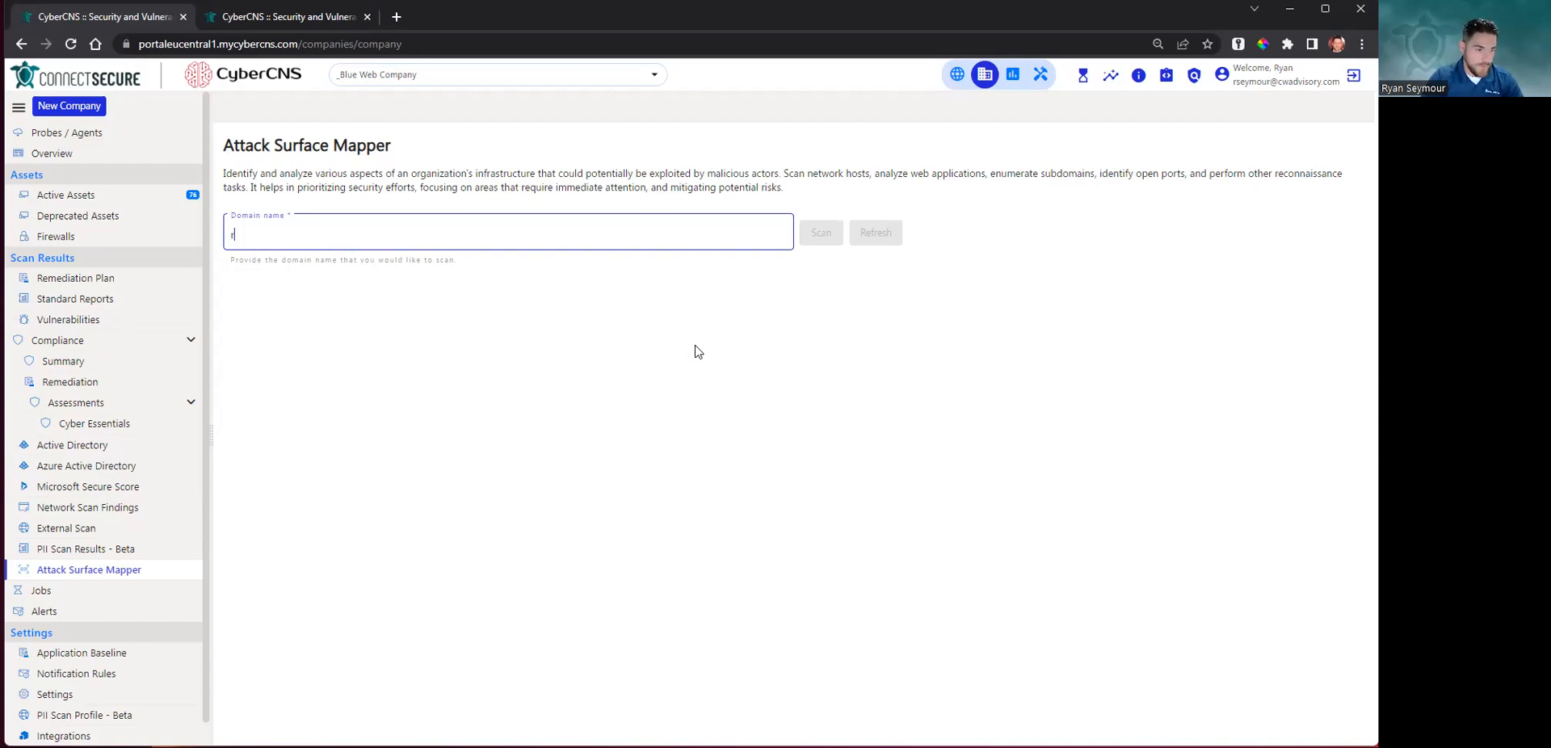
pyautogui.write('jslawgroup')
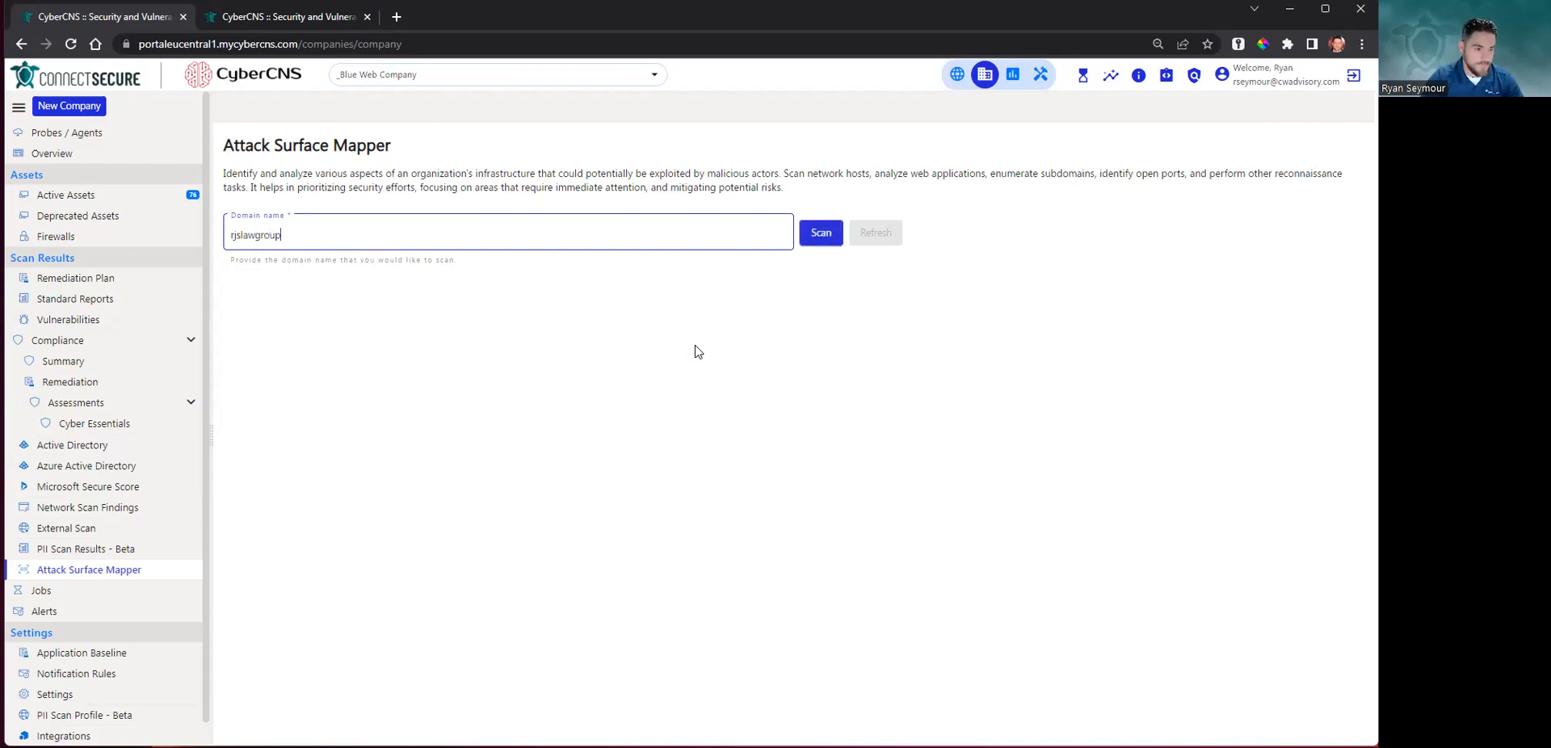
pyautogui.write('.com')
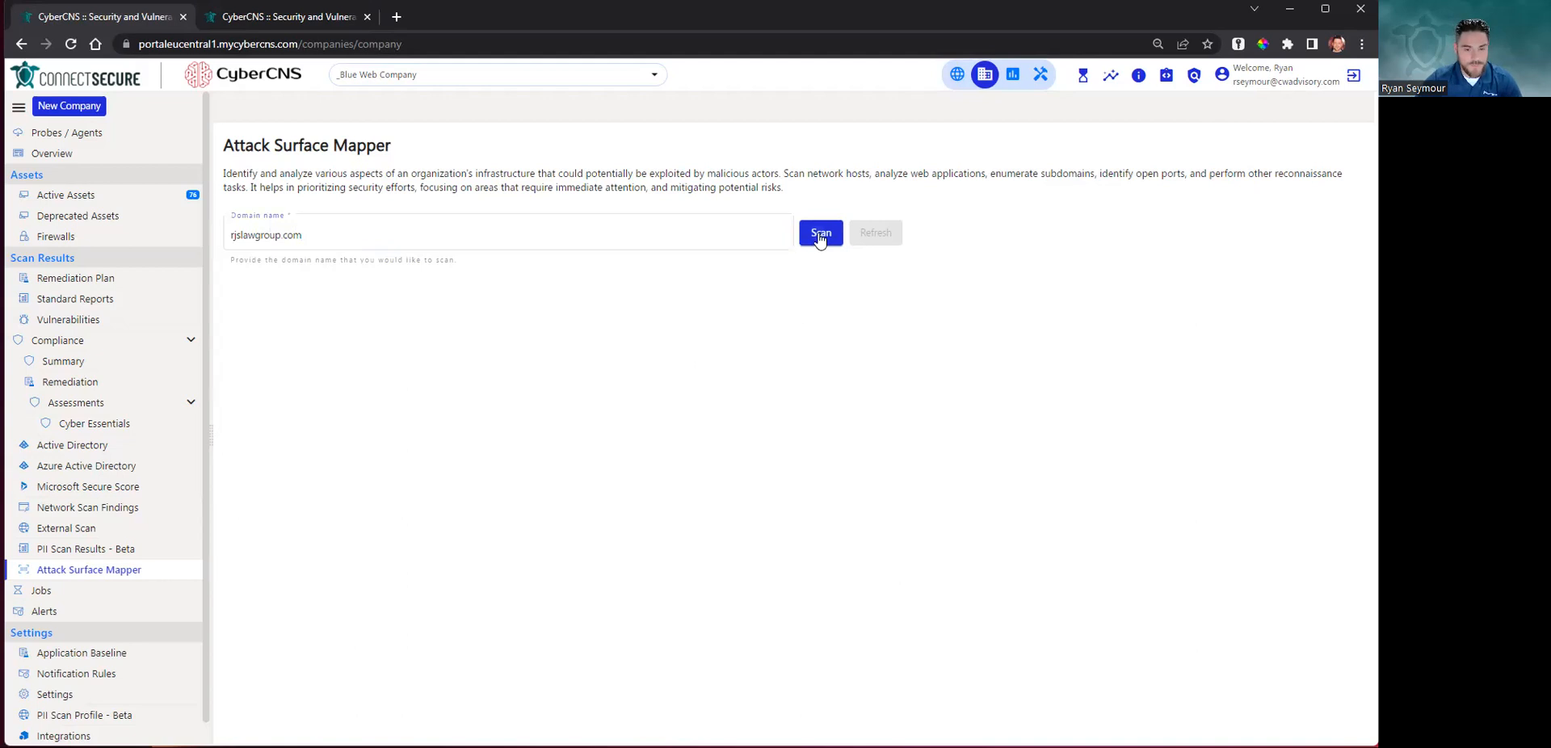
pyautogui.click(820, 233)
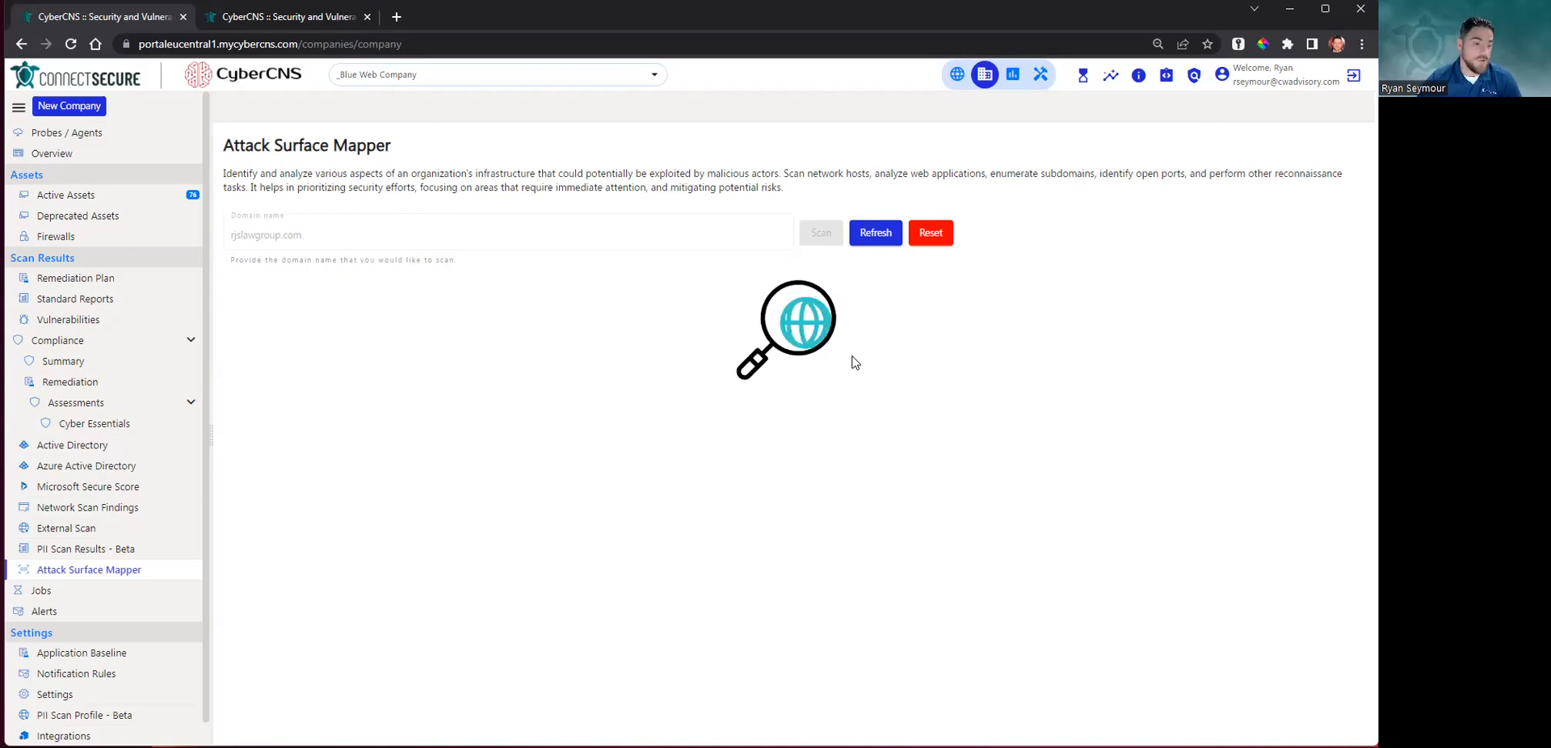
pyautogui.moveTo(543, 242)
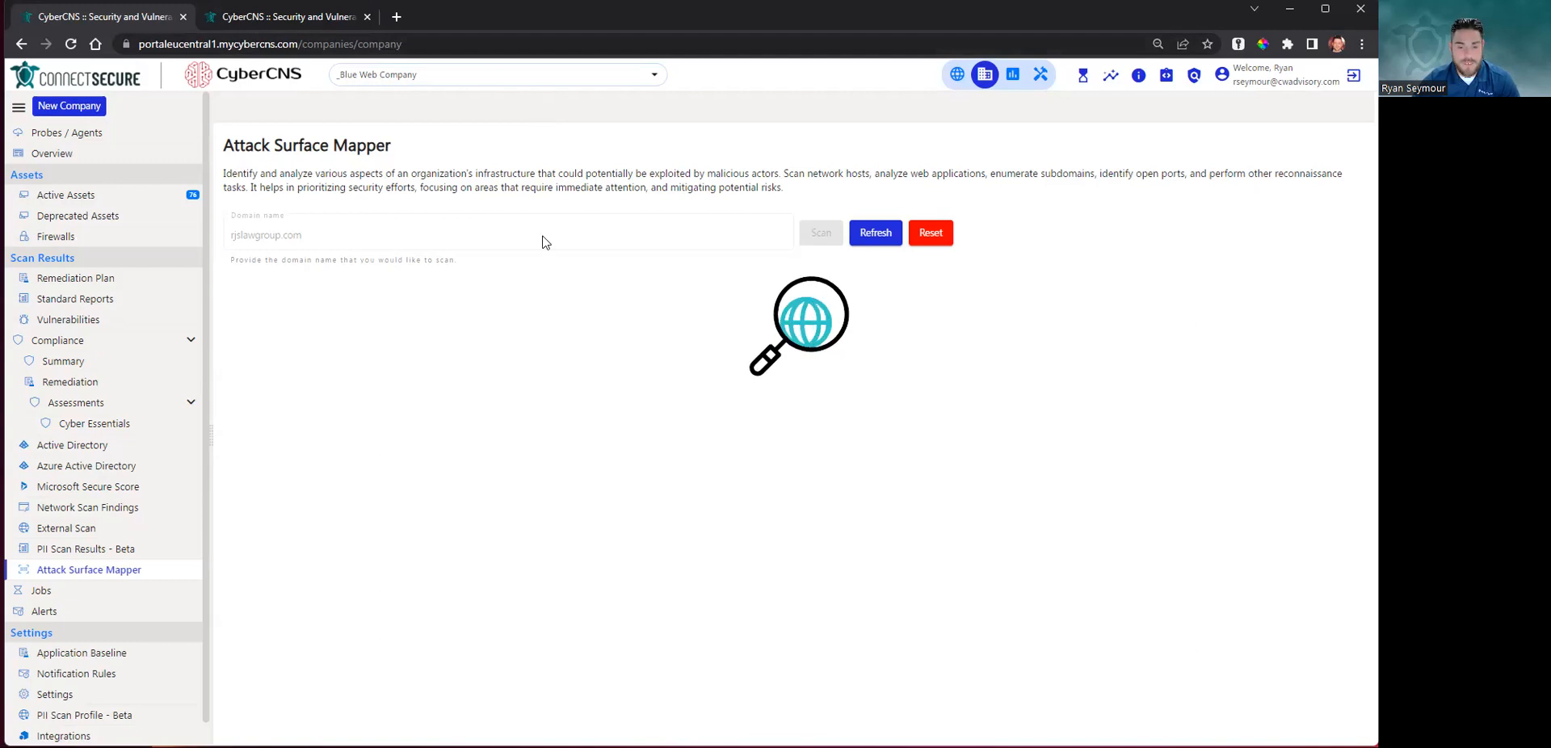
pyautogui.moveTo(415, 344)
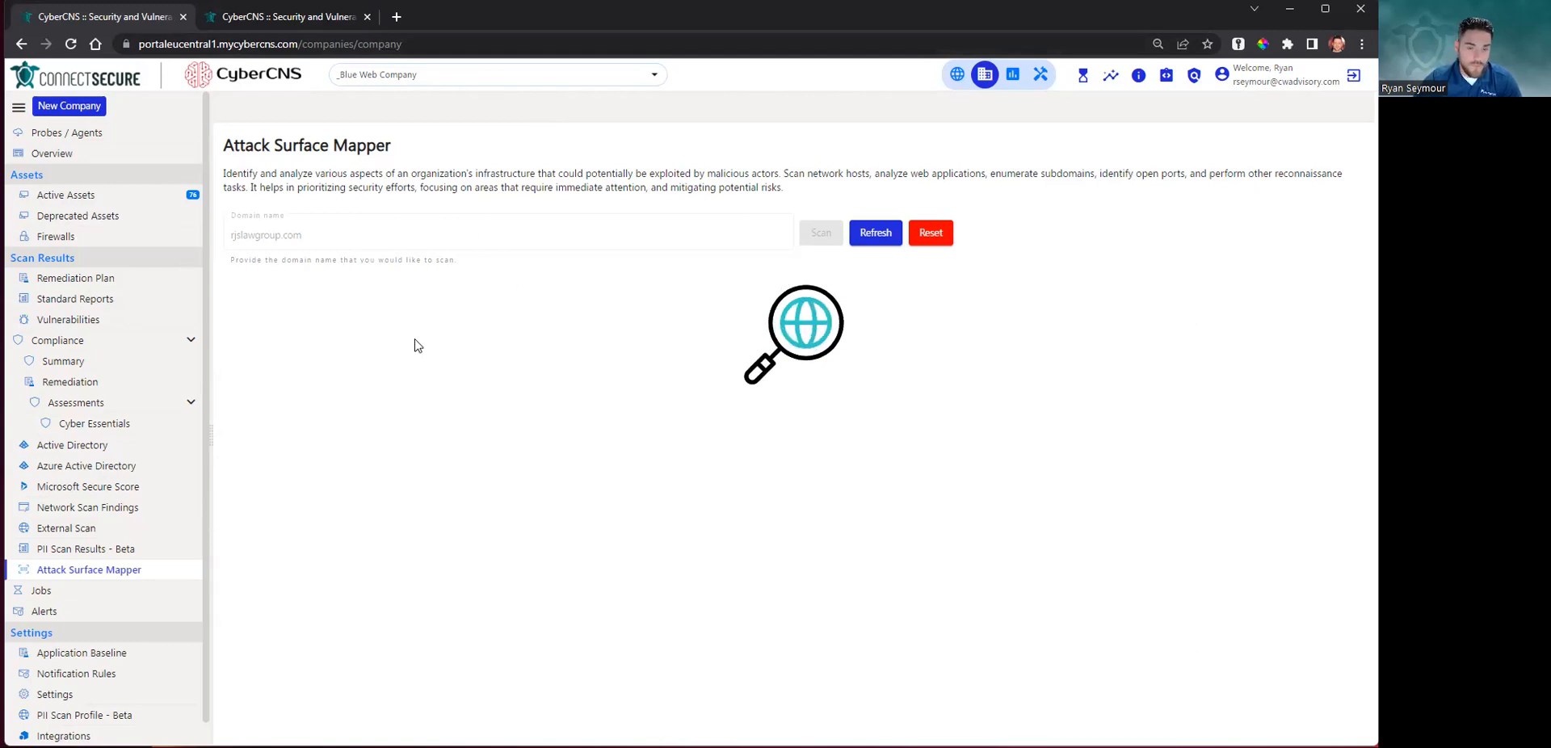
pyautogui.moveTo(578, 461)
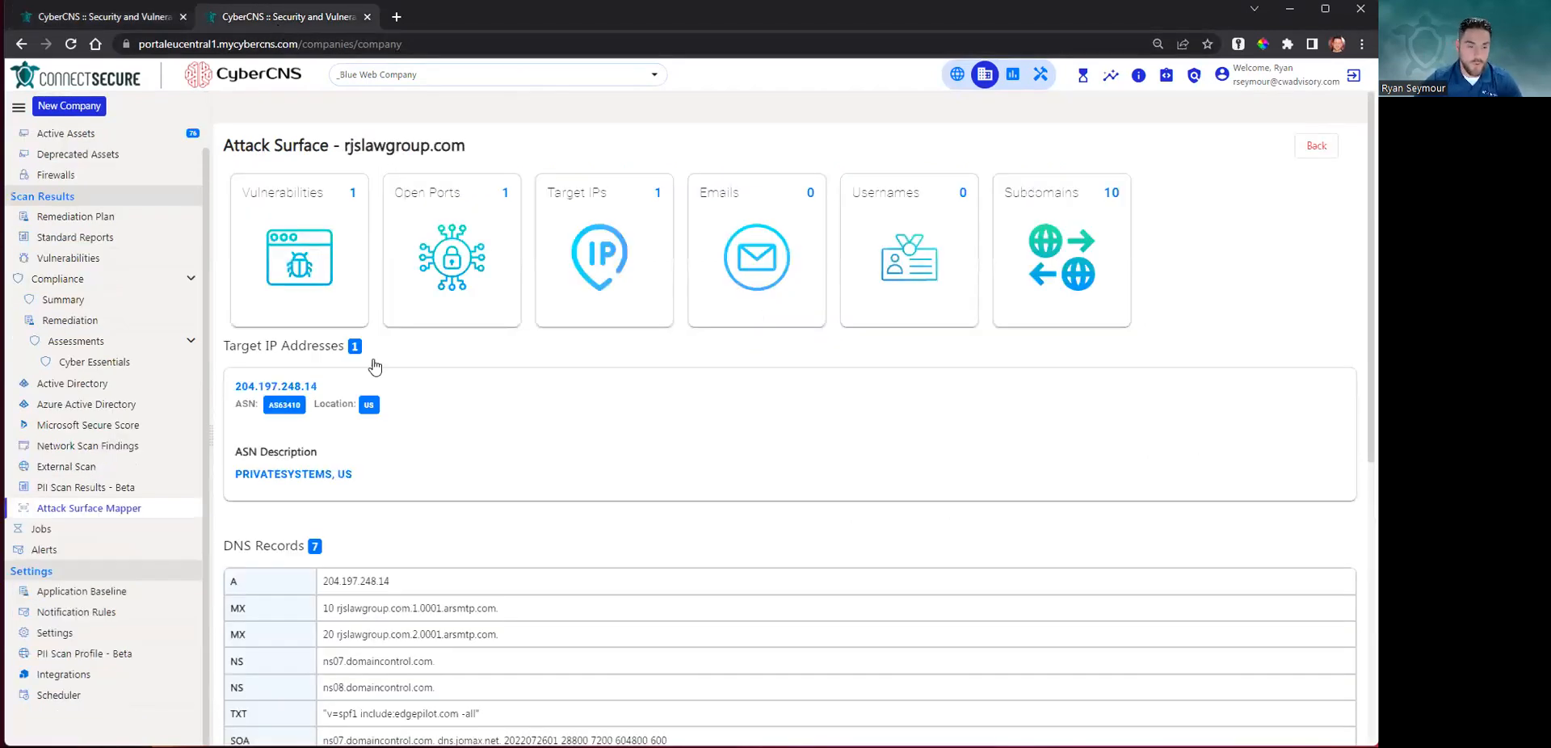
pyautogui.moveTo(667, 433)
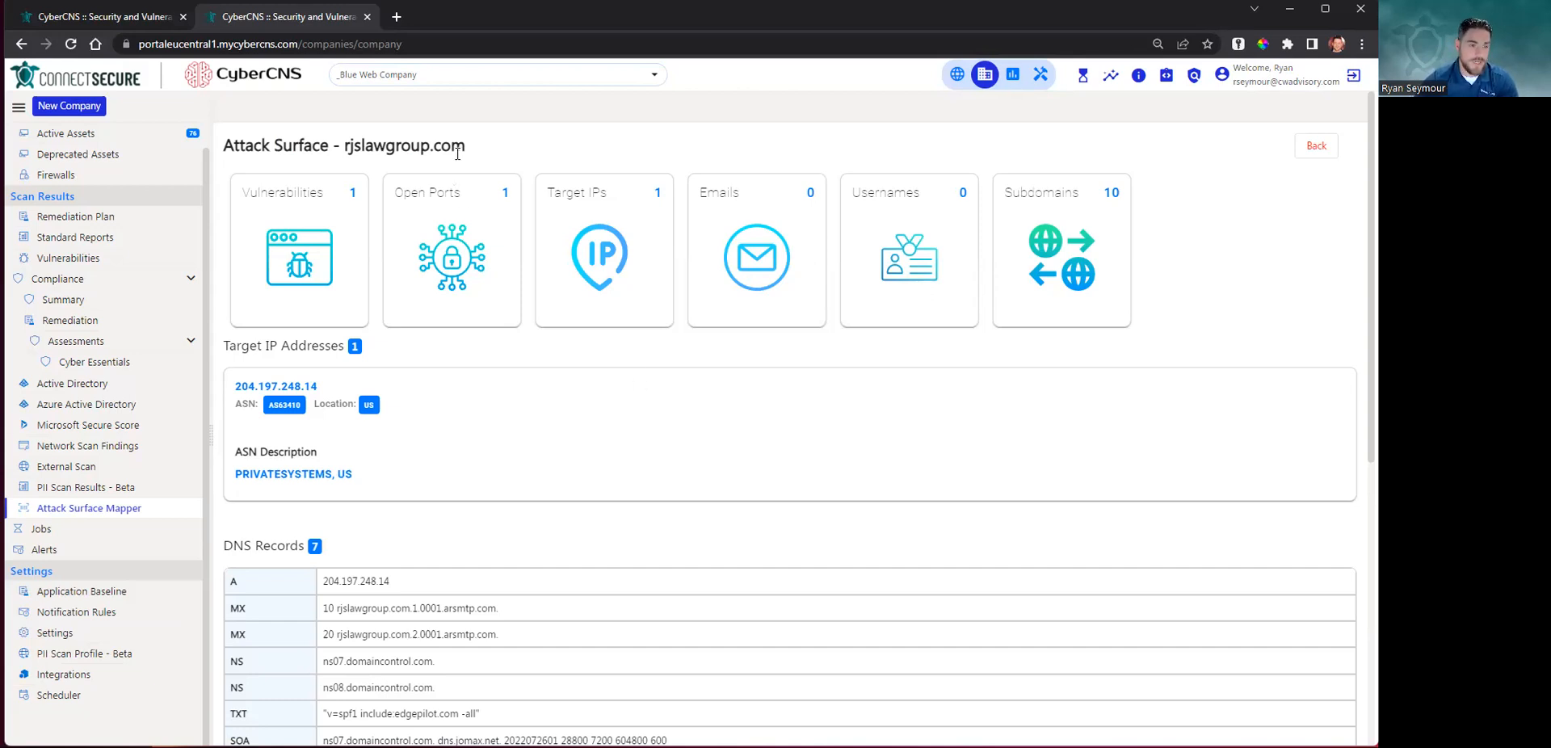
pyautogui.doubleClick(378, 144)
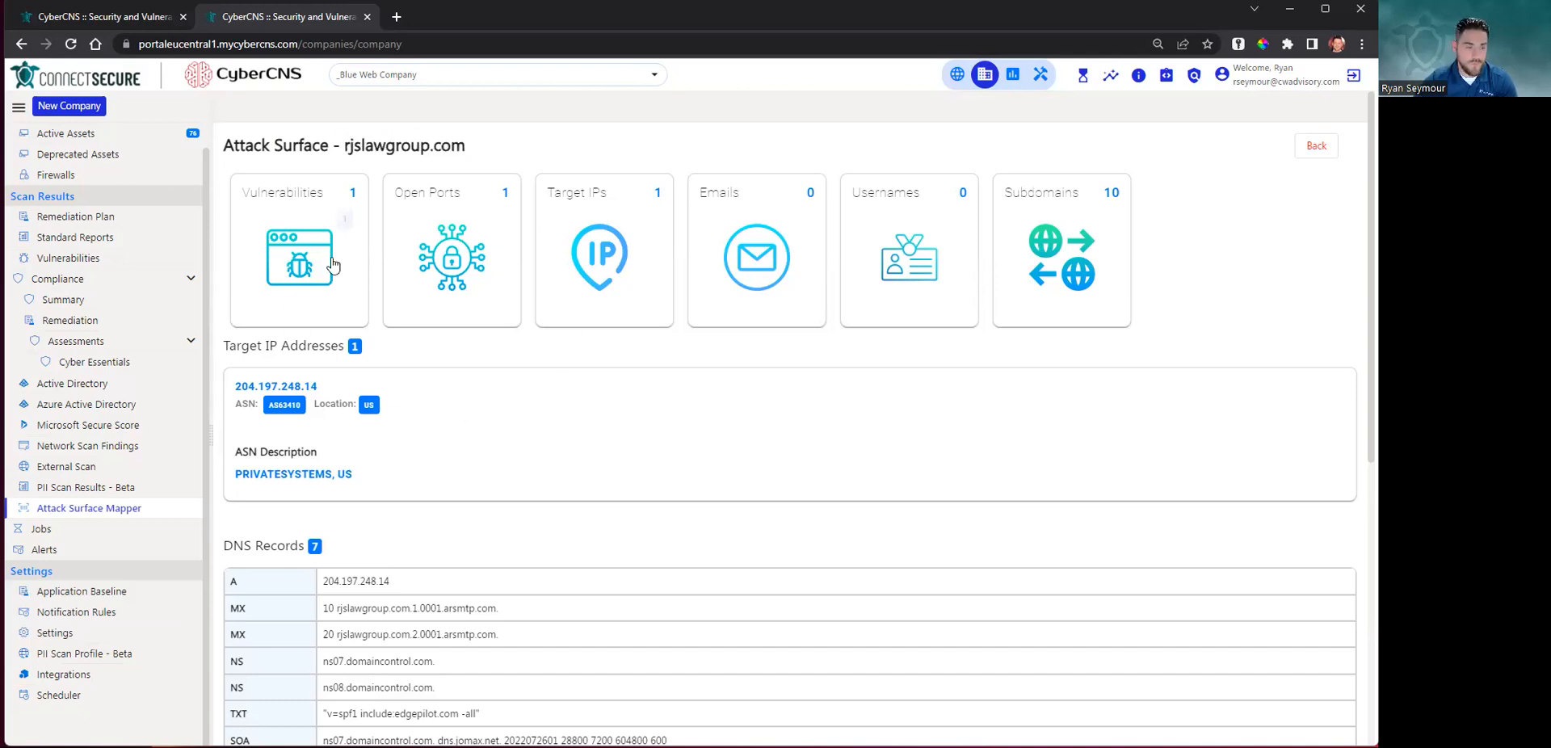
pyautogui.moveTo(486, 318)
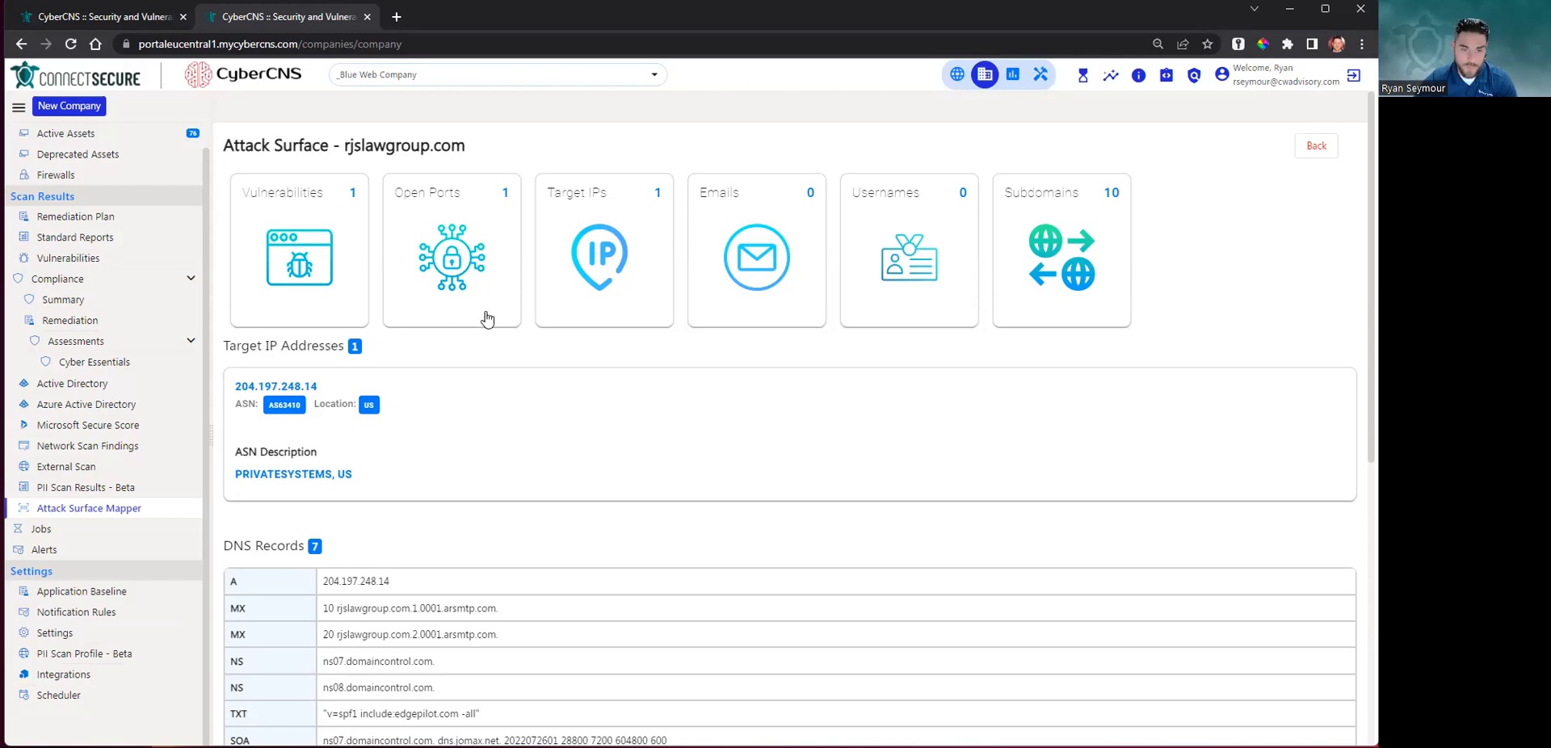
pyautogui.moveTo(661, 310)
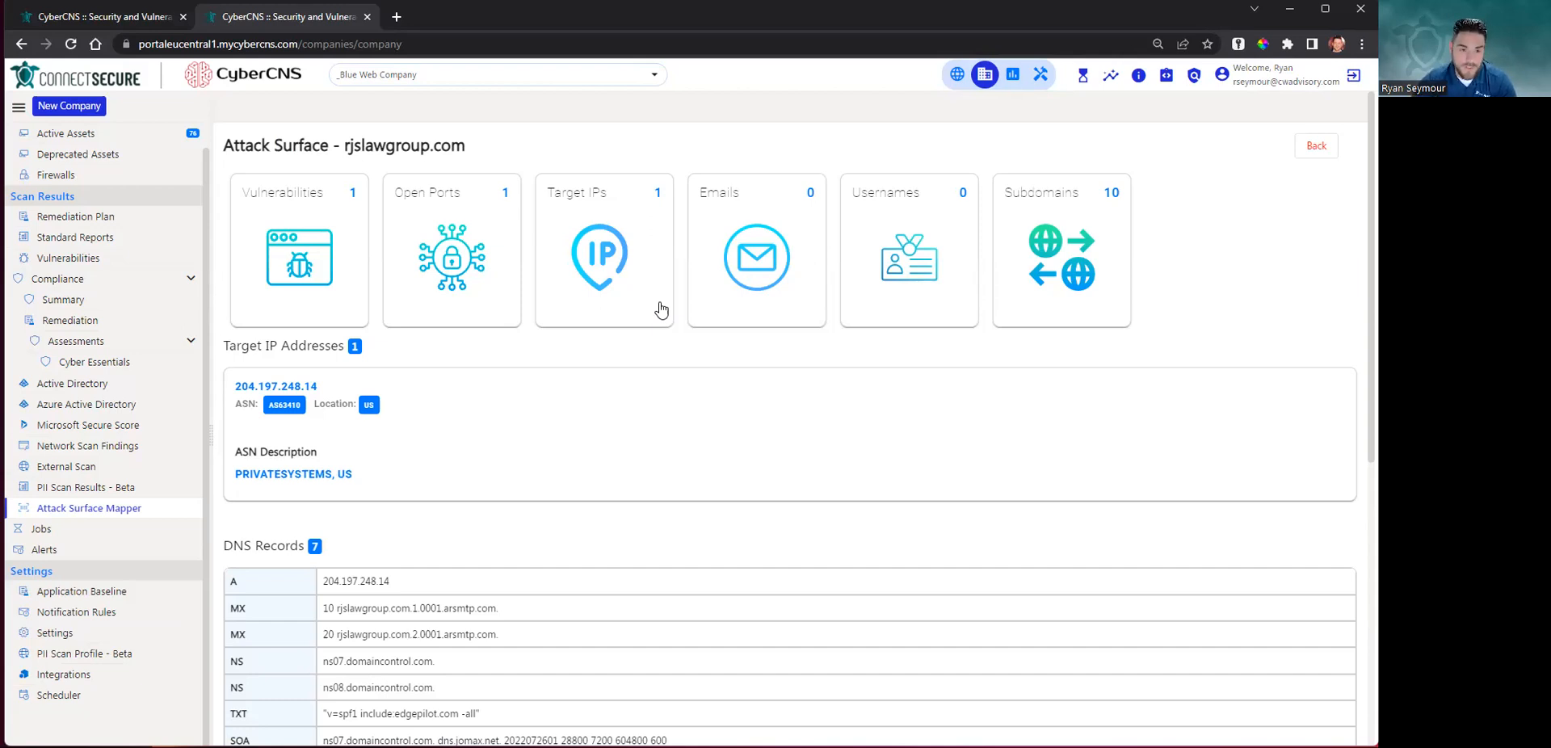
pyautogui.moveTo(796, 300)
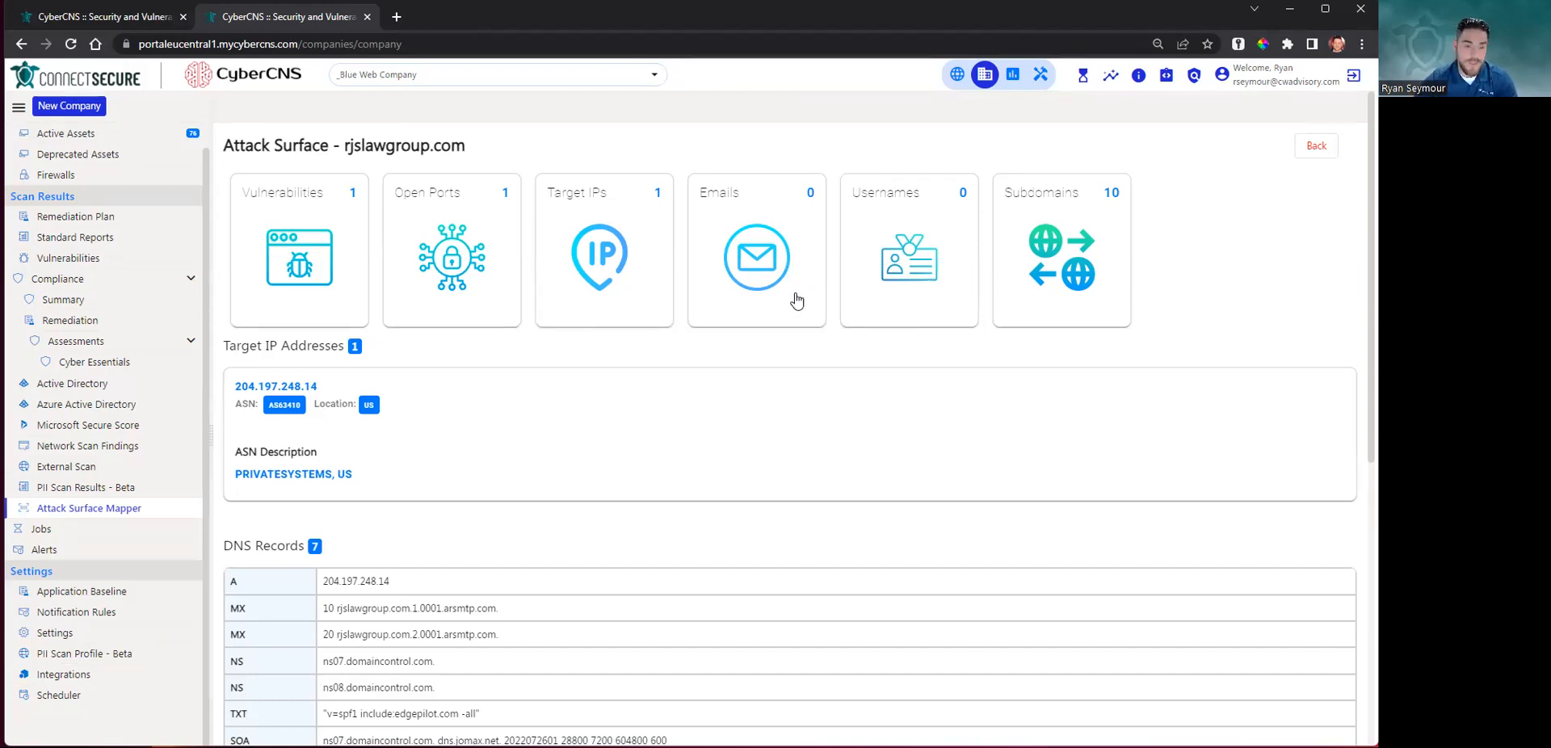
pyautogui.moveTo(903, 301)
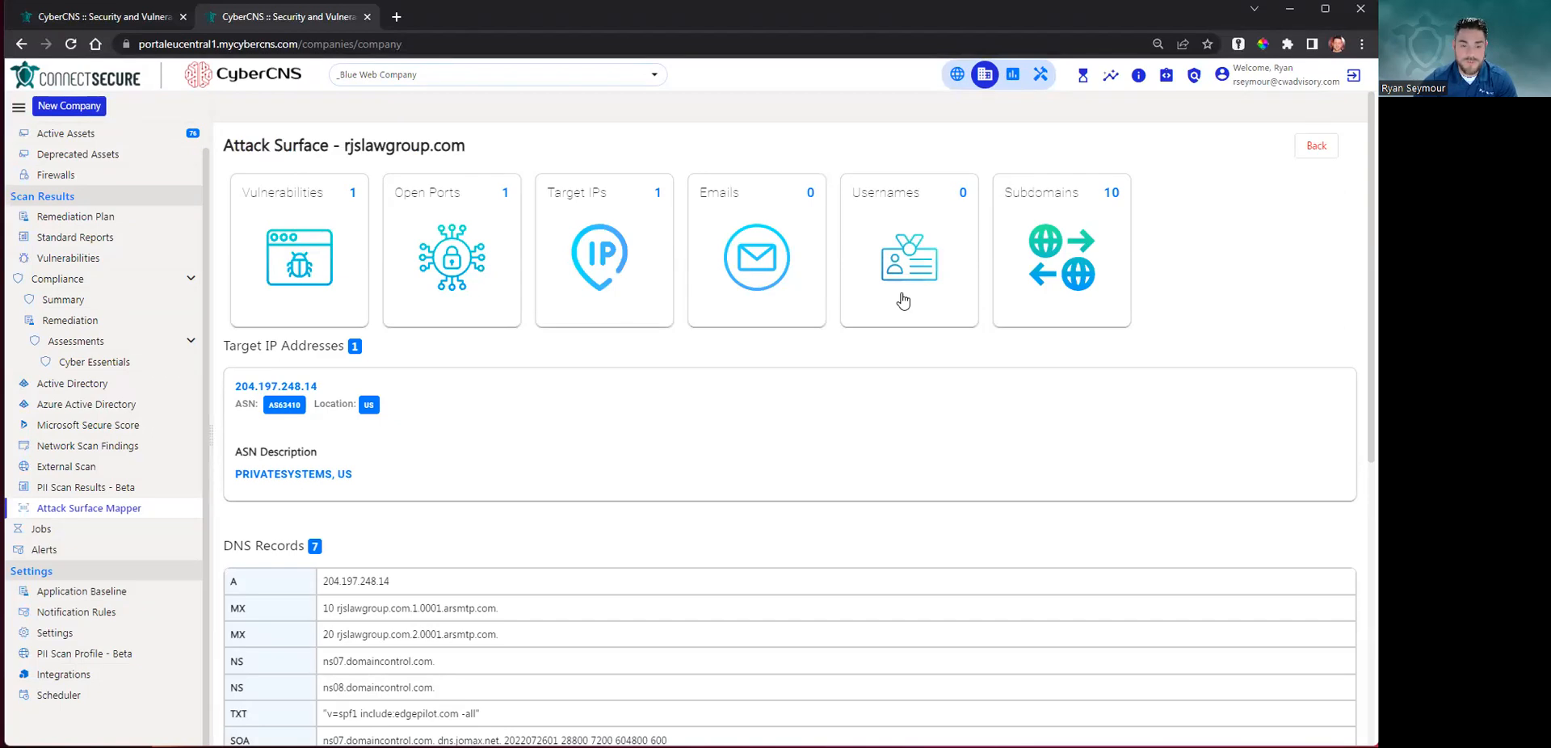
pyautogui.moveTo(1090, 209)
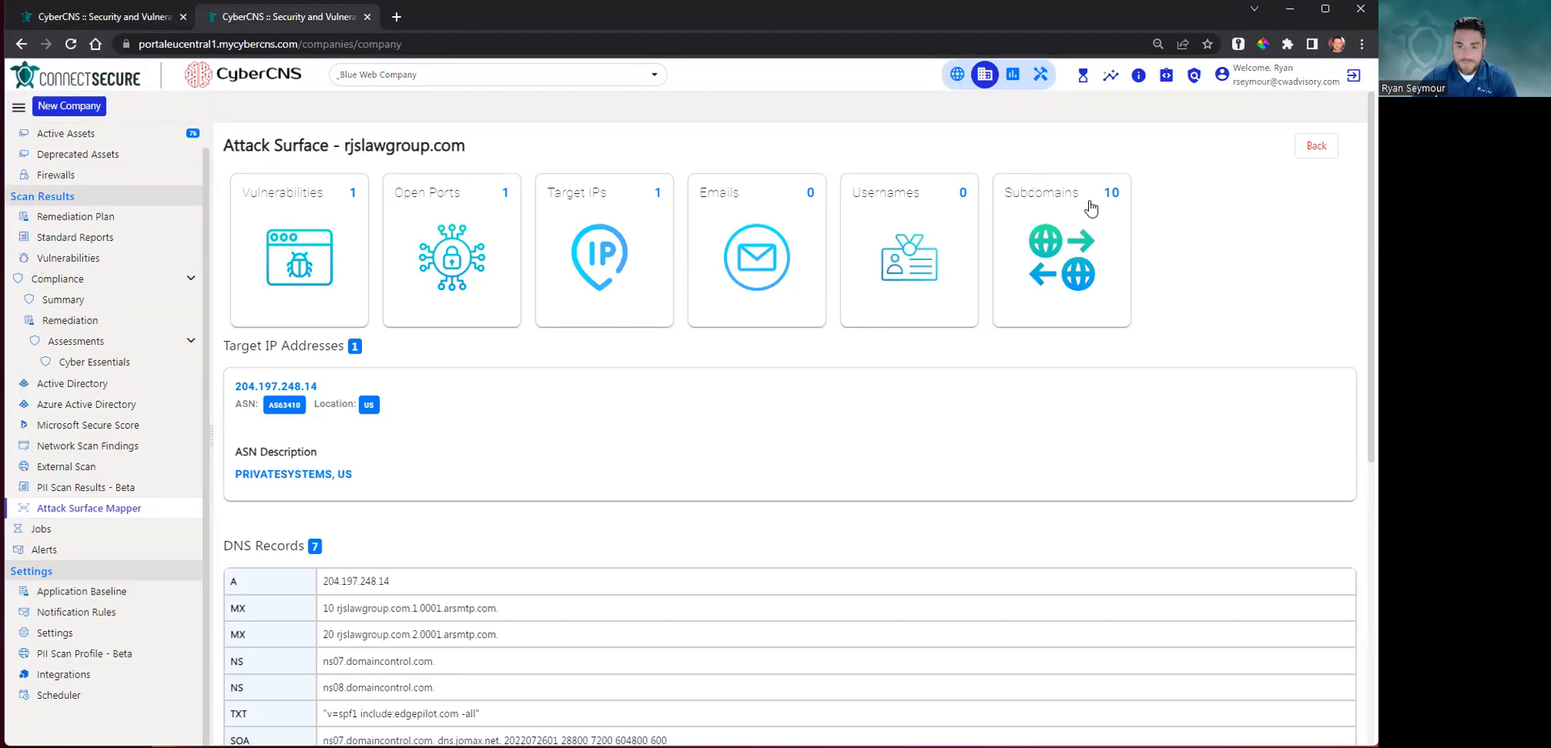
pyautogui.moveTo(1142, 283)
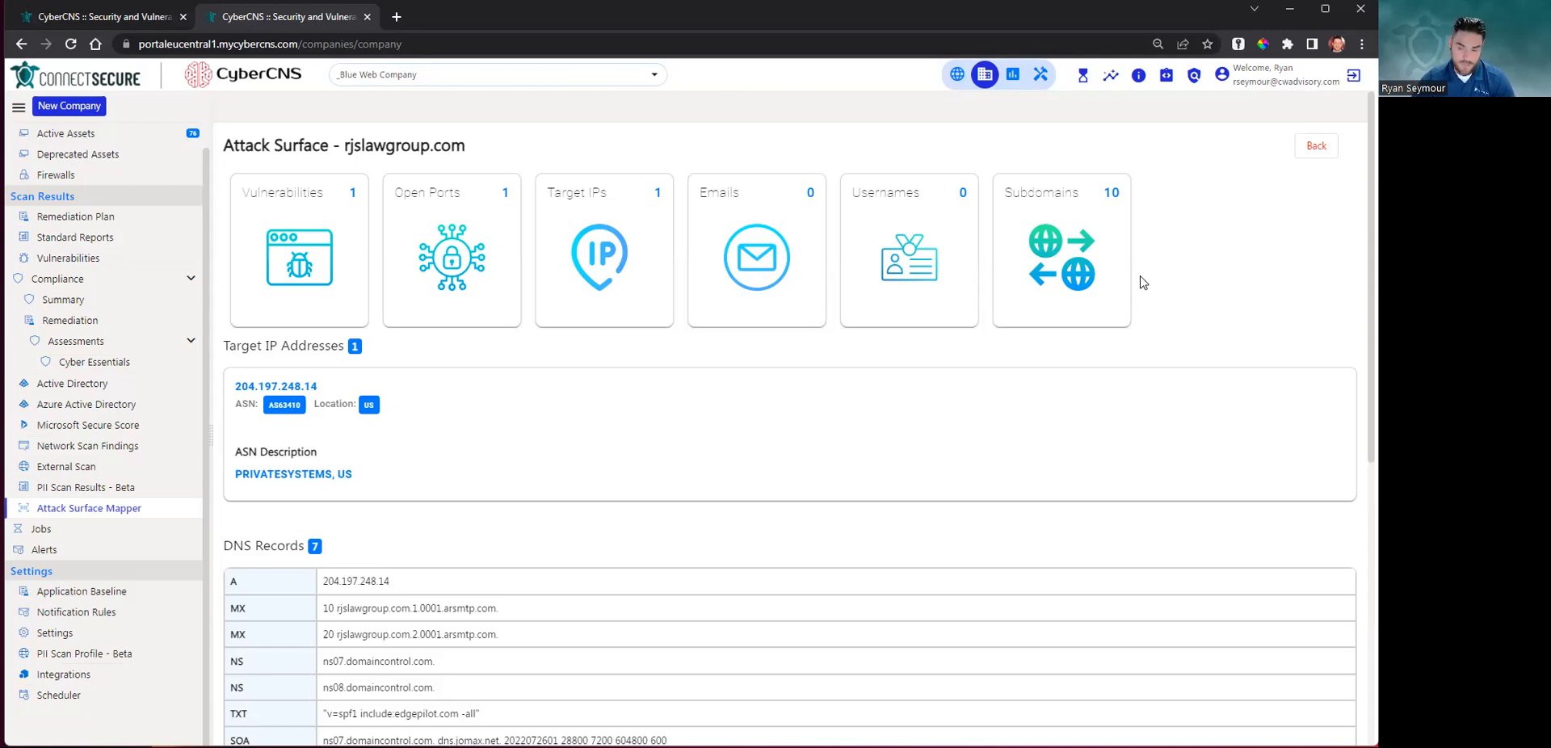
pyautogui.moveTo(1098, 270)
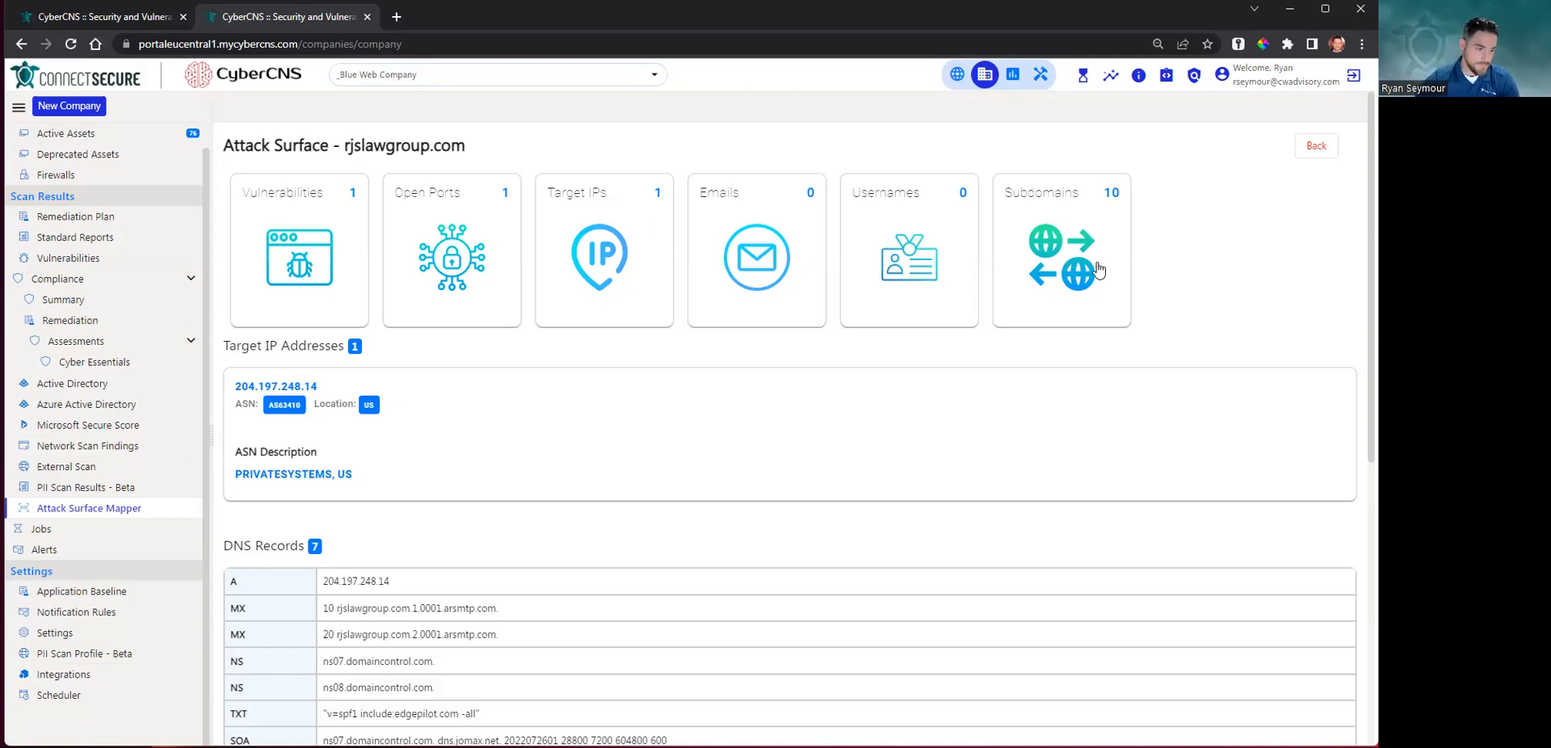
pyautogui.moveTo(389, 464)
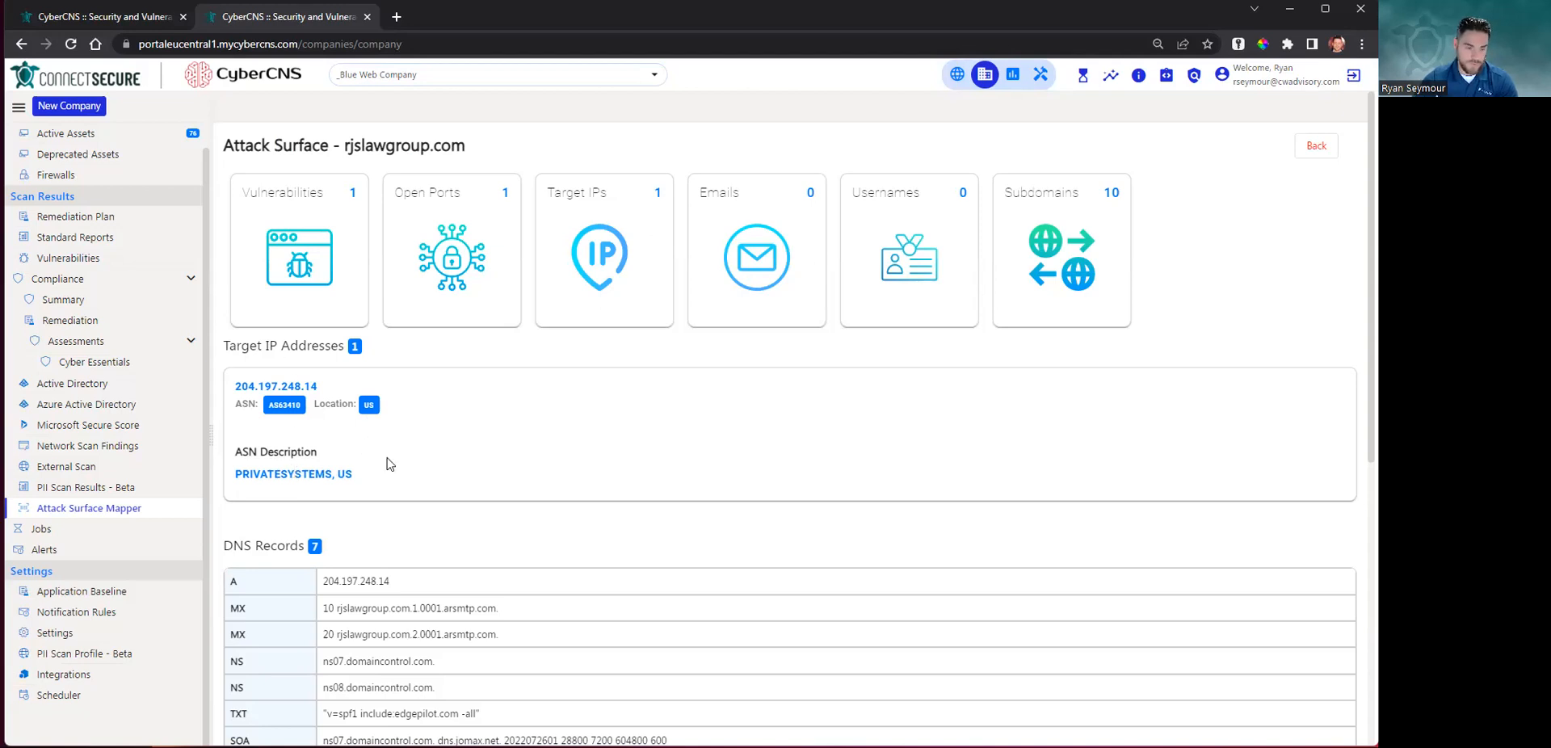
pyautogui.moveTo(346, 362)
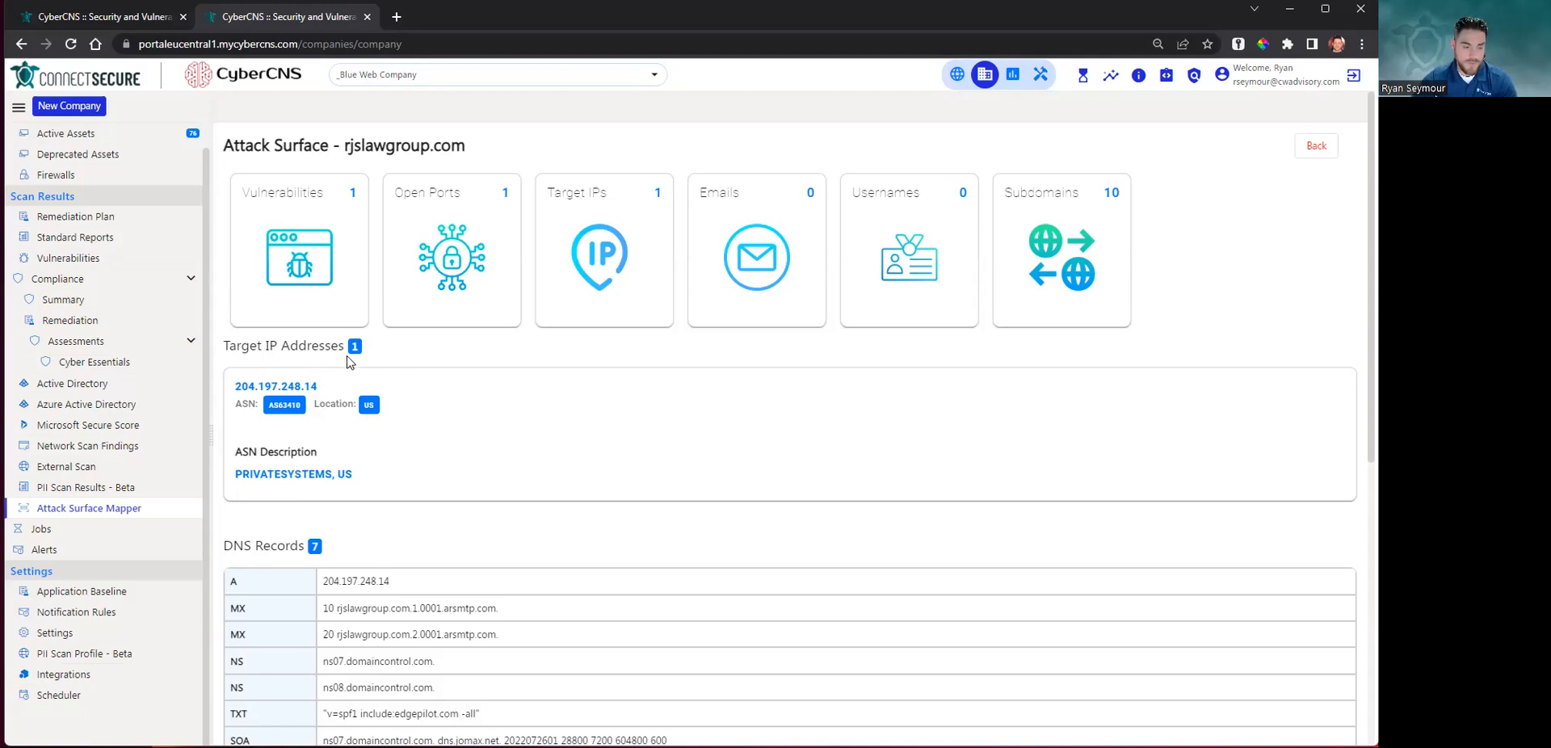
# Scroll past DNS Records to review Email Spoof Checks and the ten subdomains
pyautogui.scroll(-3)
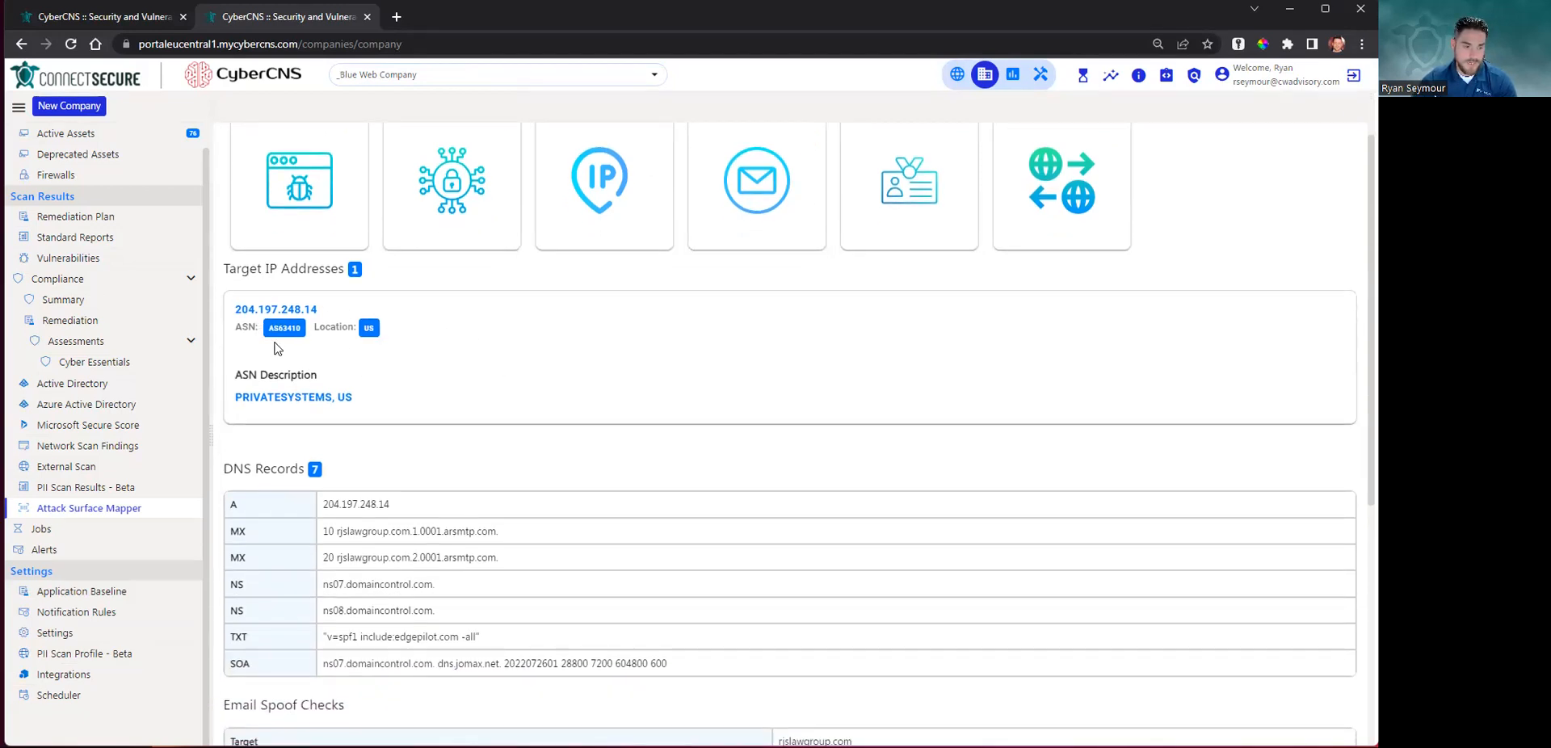
pyautogui.scroll(-3)
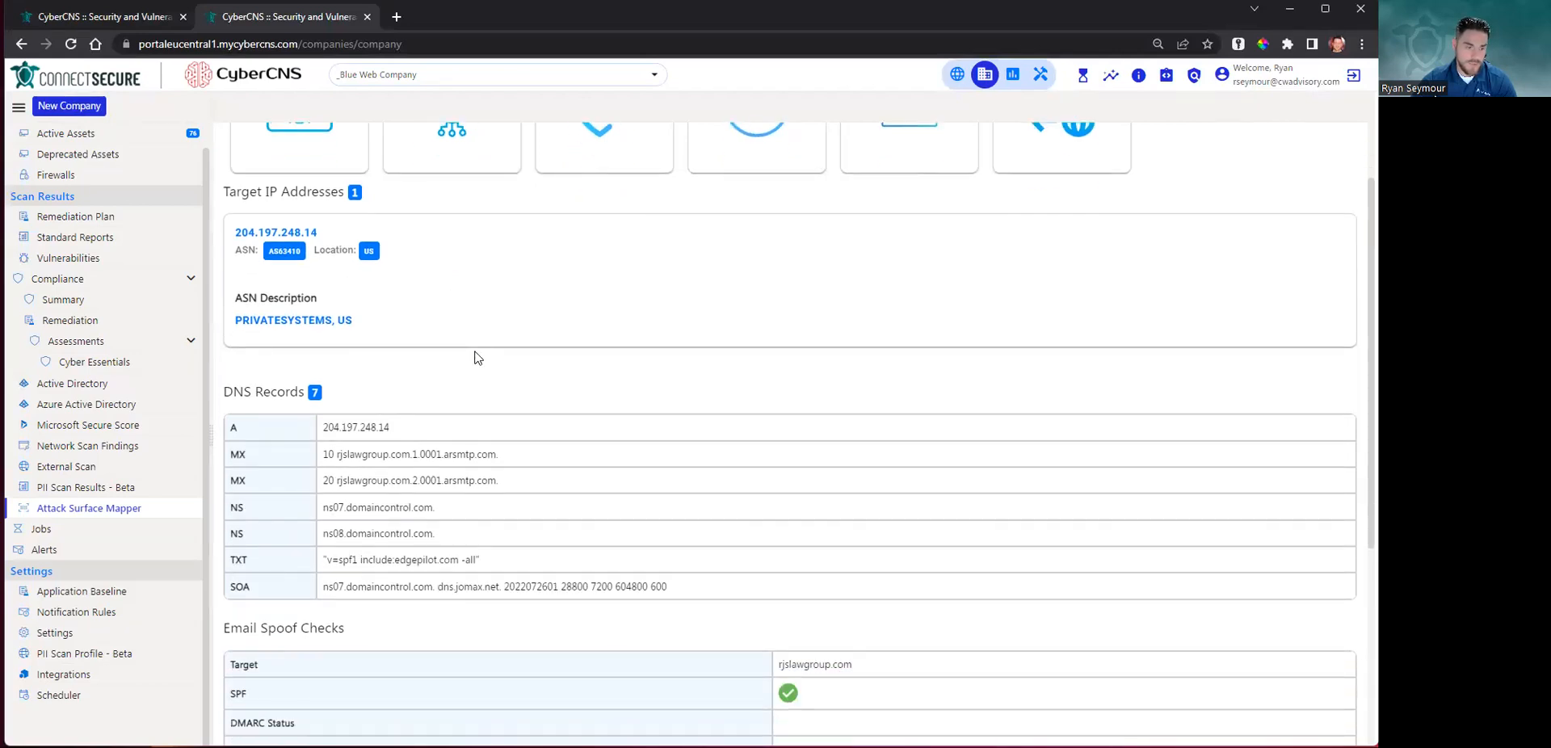
pyautogui.scroll(-3)
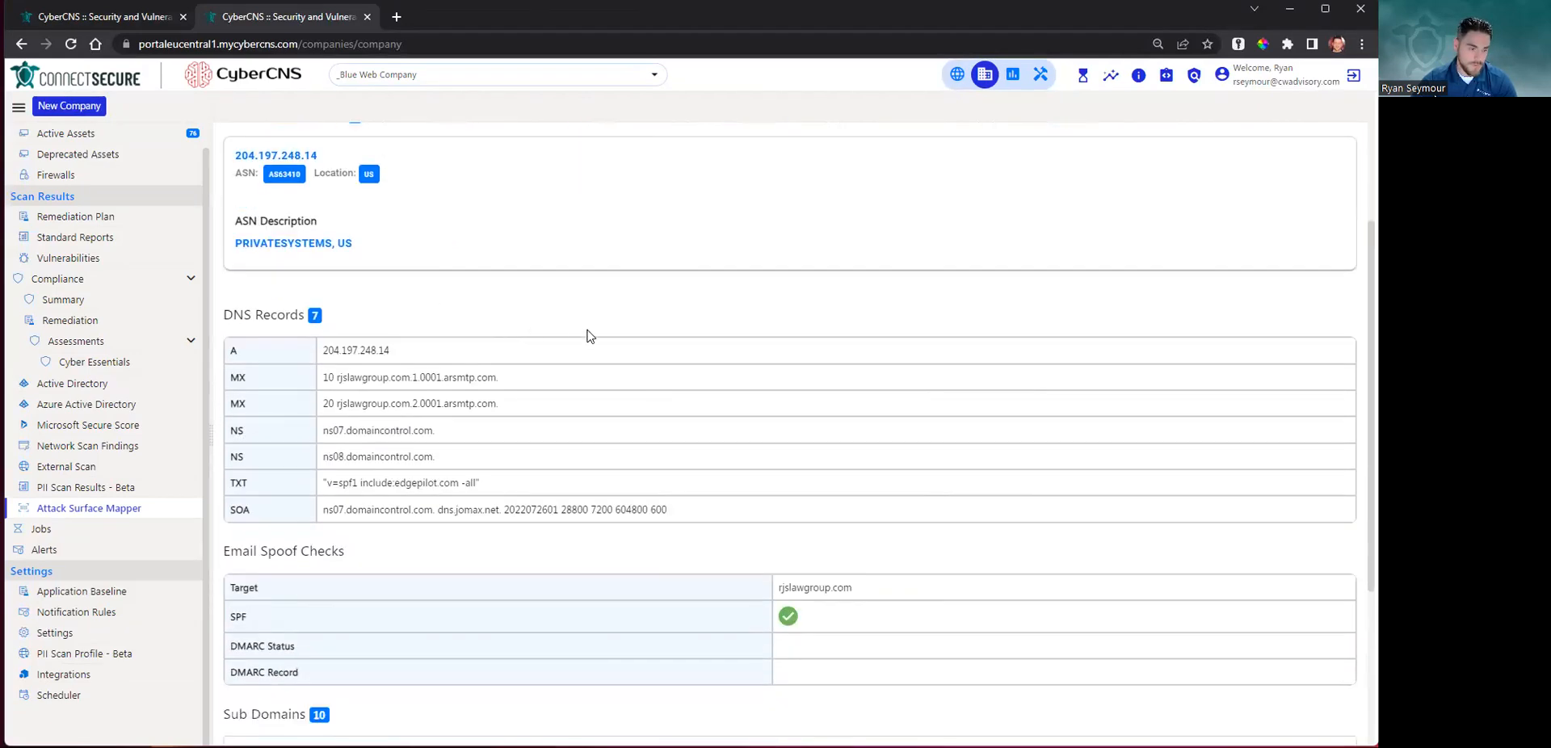
pyautogui.scroll(-3)
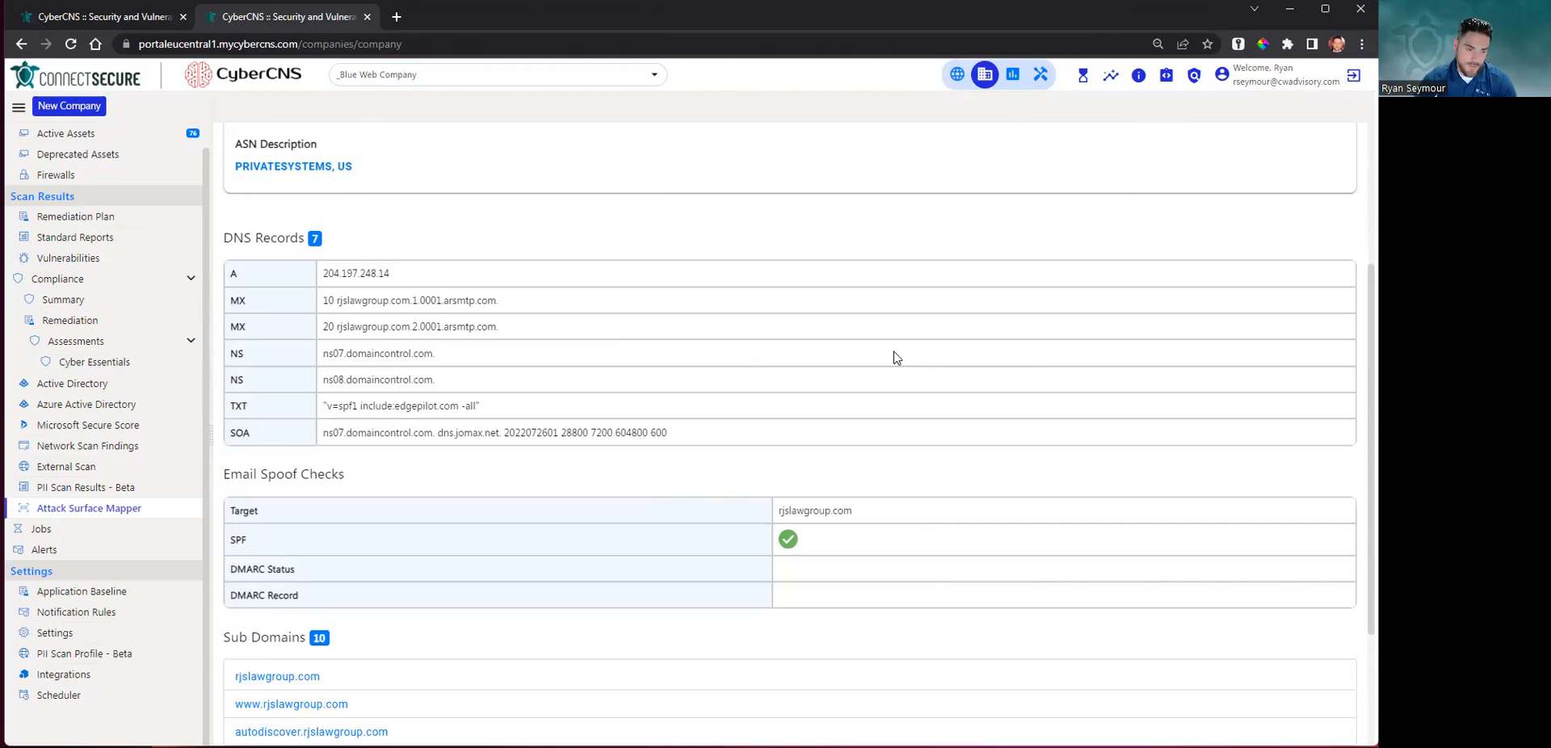
pyautogui.moveTo(756, 397)
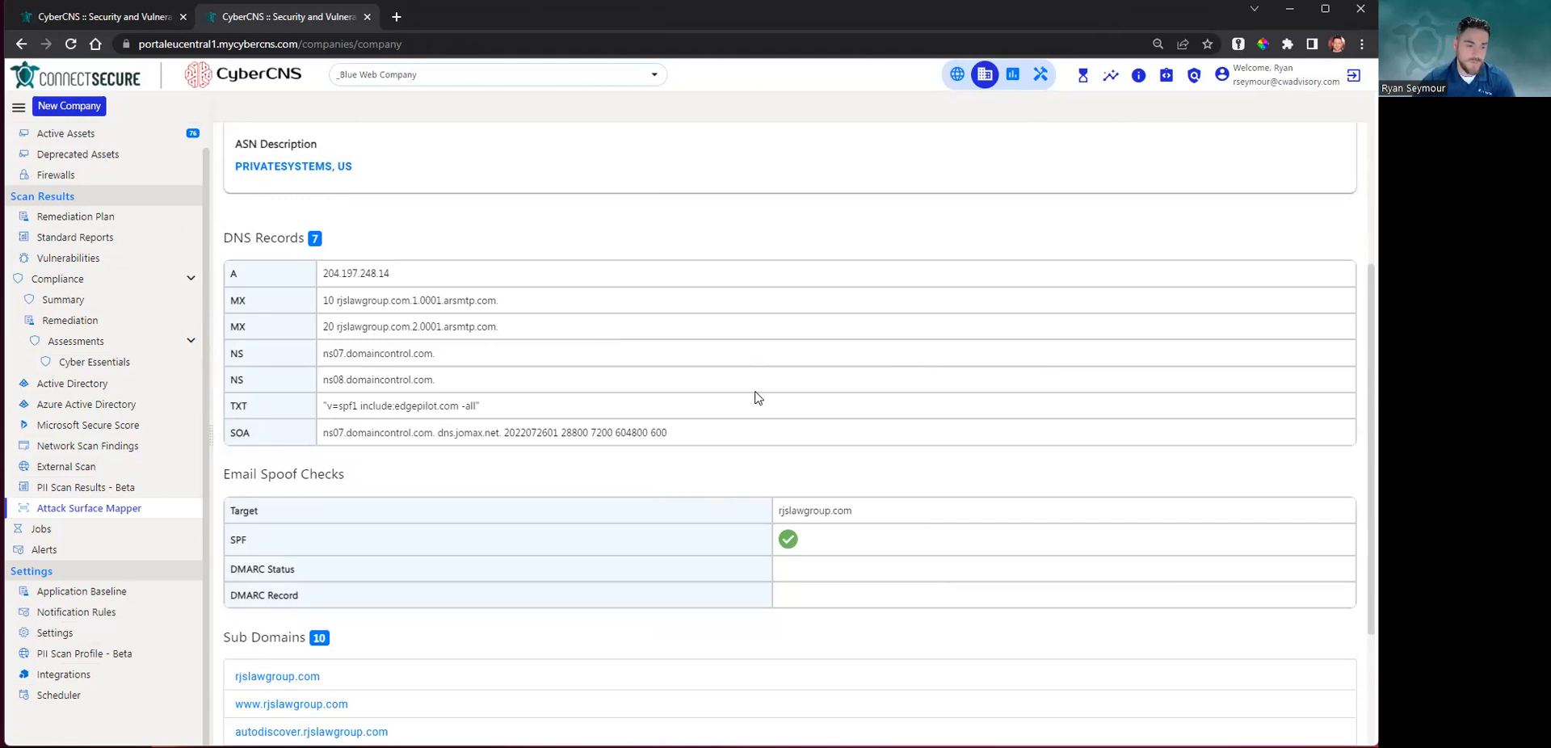
pyautogui.moveTo(706, 328)
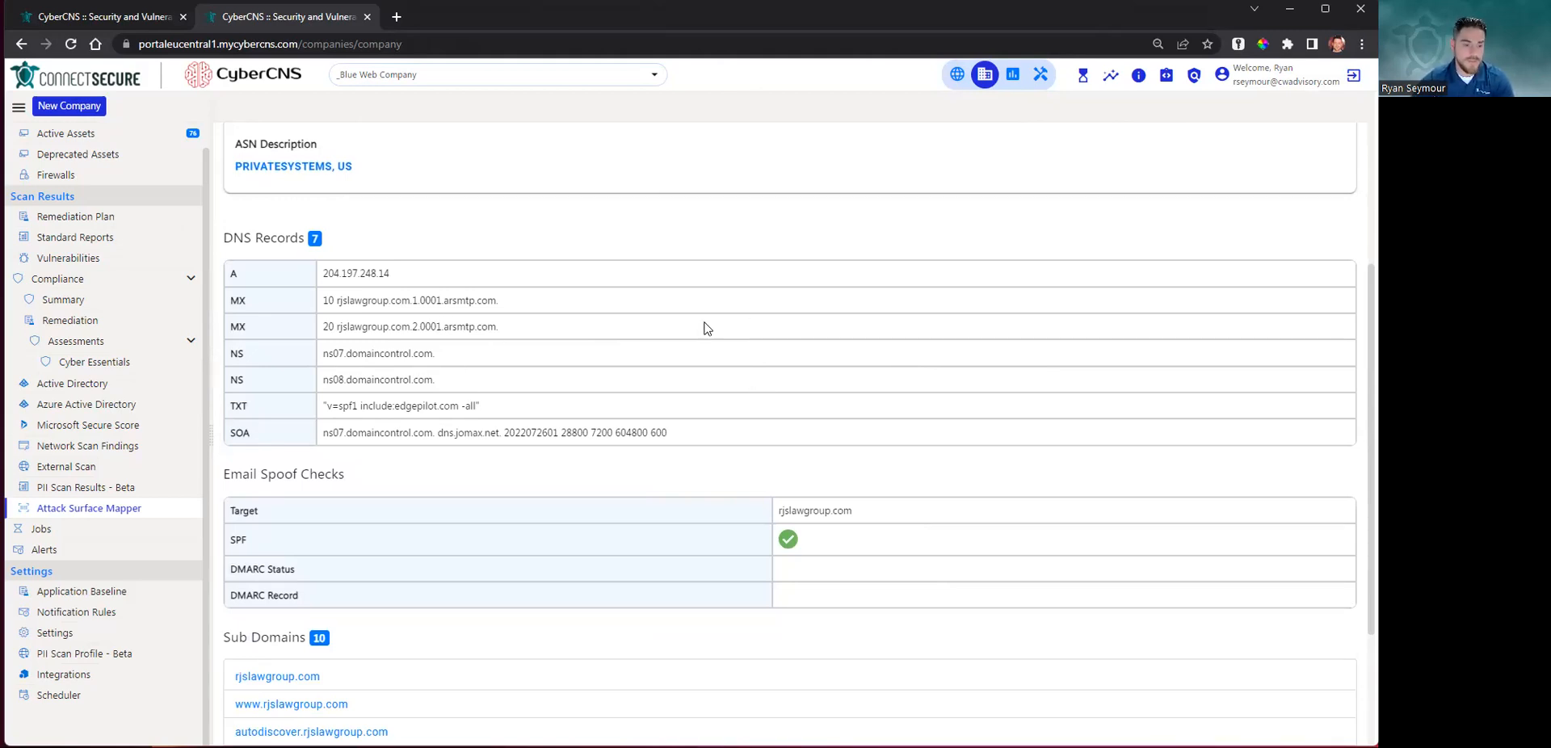
pyautogui.moveTo(977, 300)
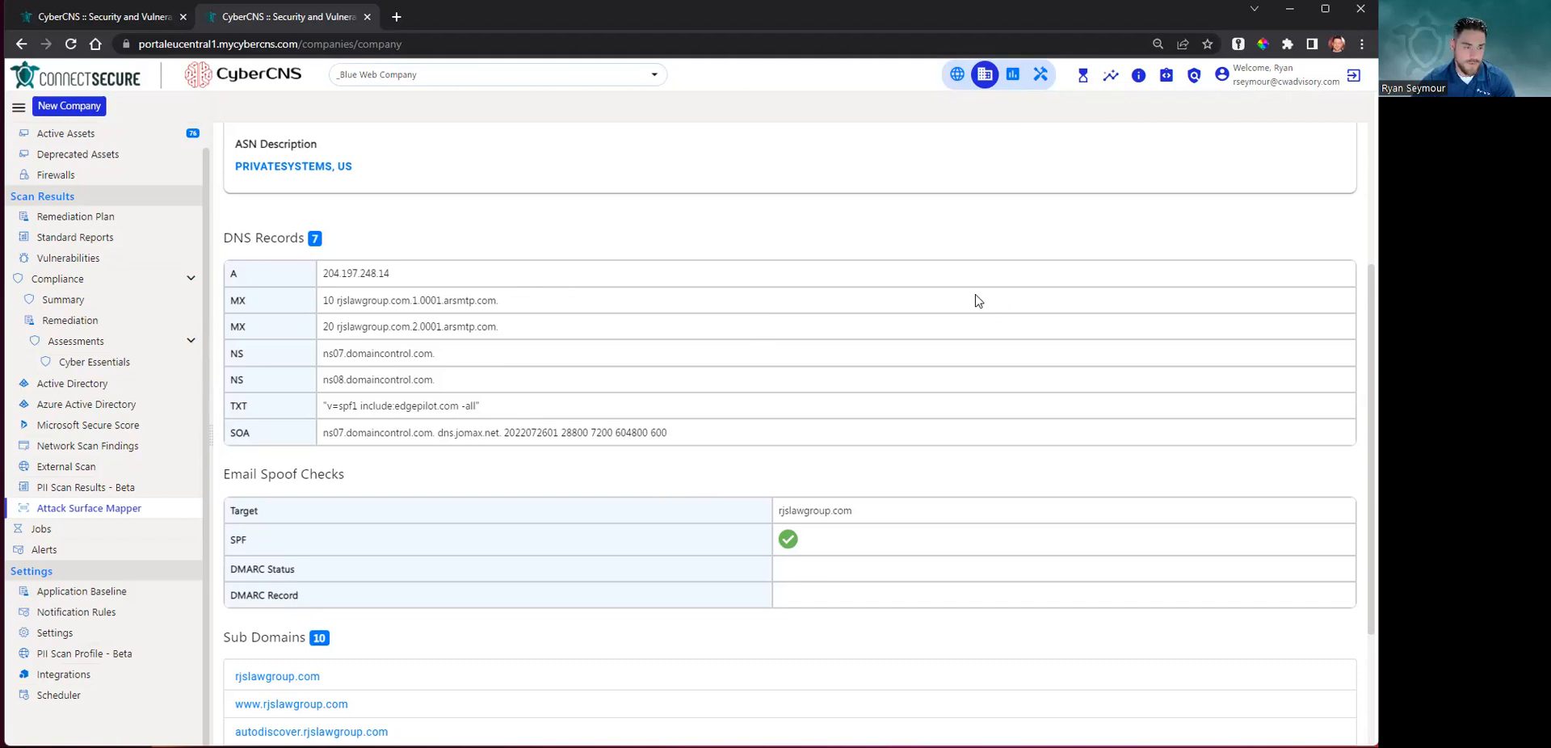
pyautogui.scroll(-3)
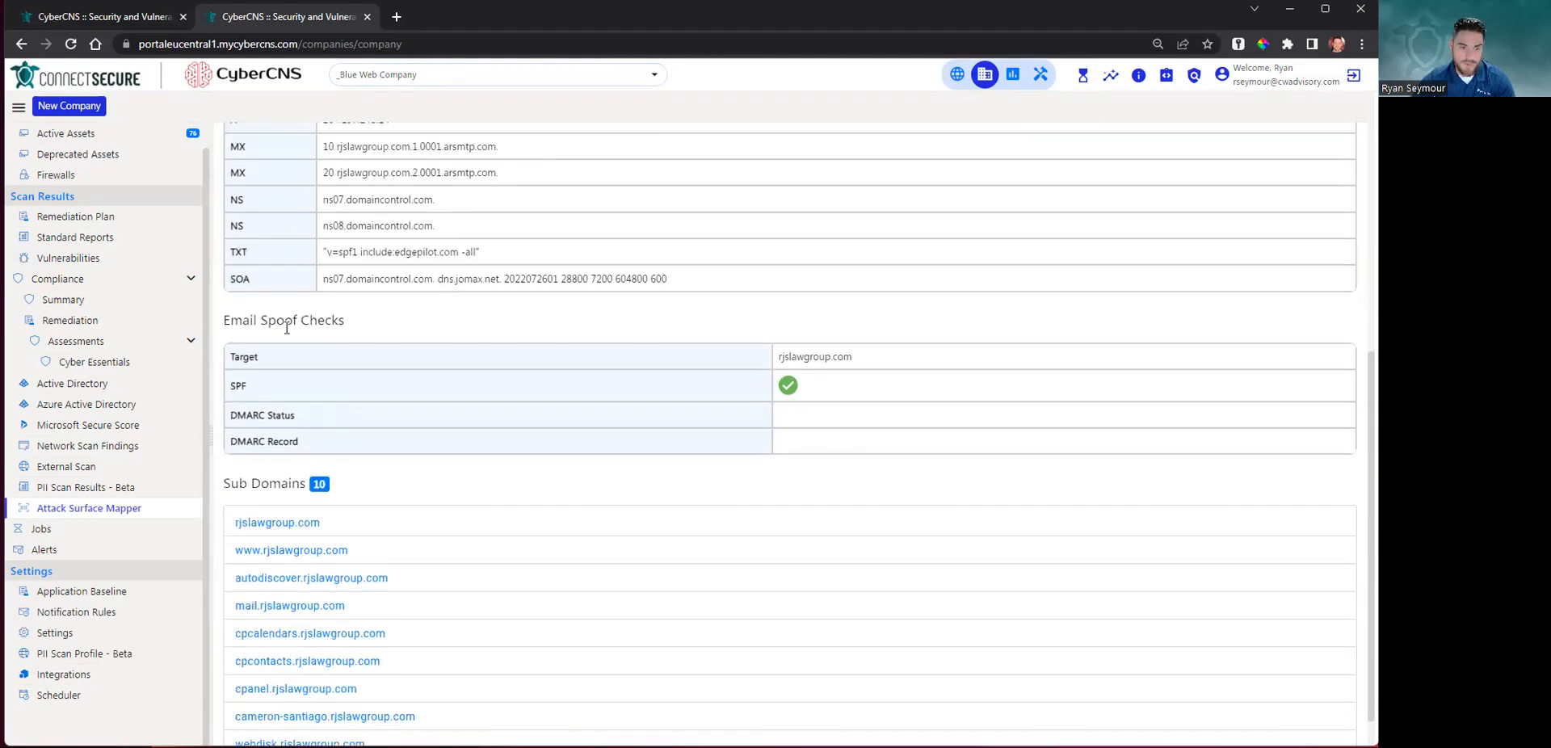
pyautogui.moveTo(829, 431)
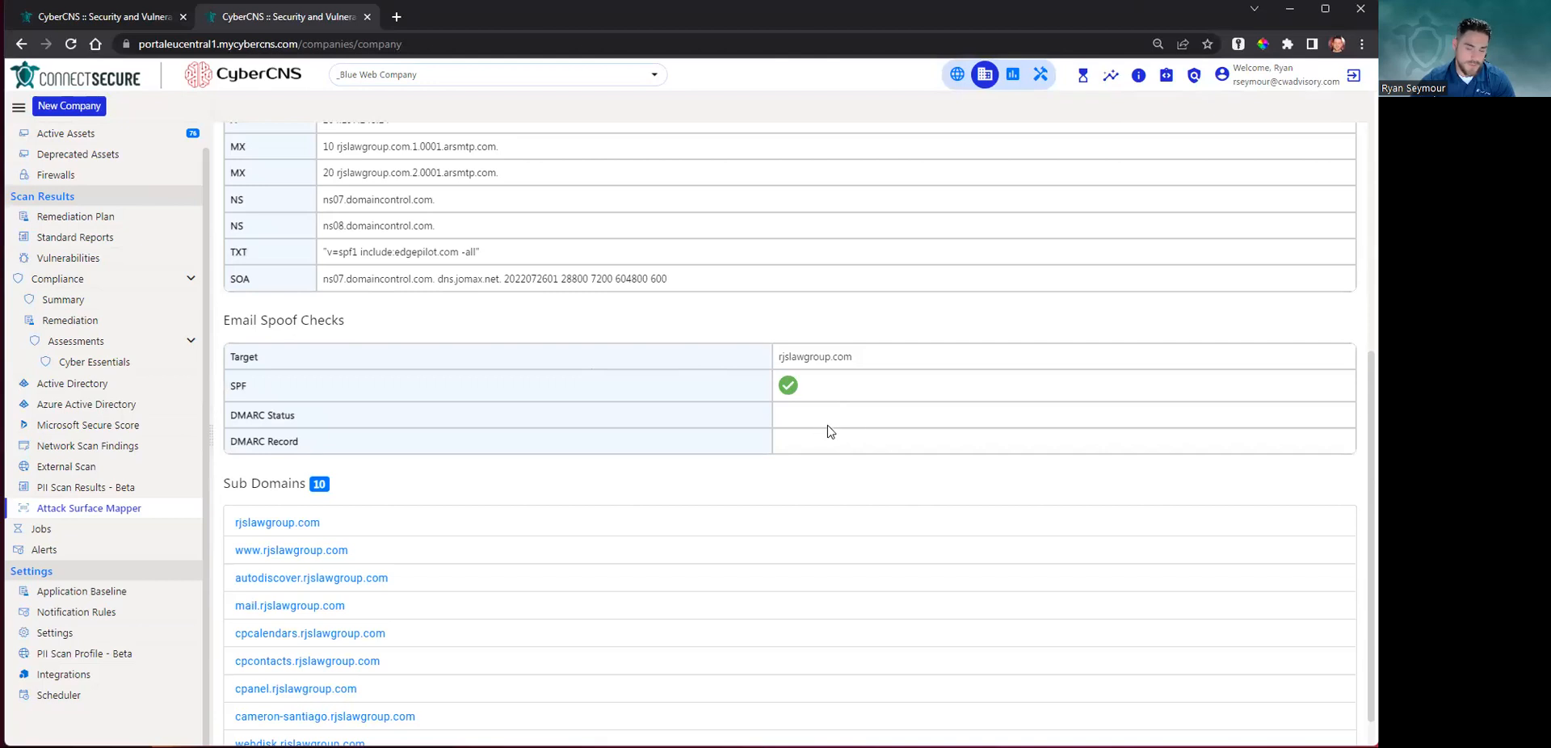
pyautogui.scroll(-3)
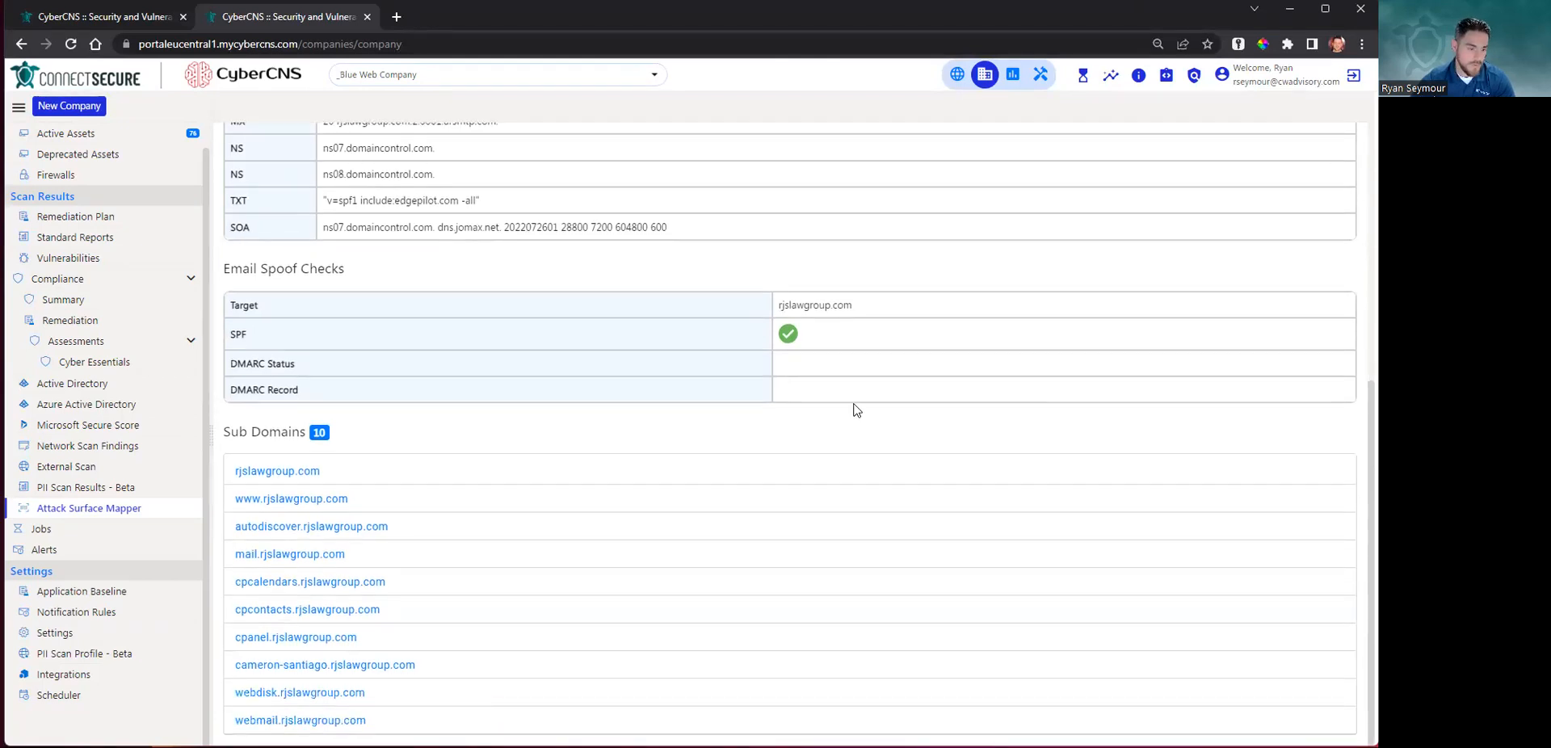
pyautogui.moveTo(810, 688)
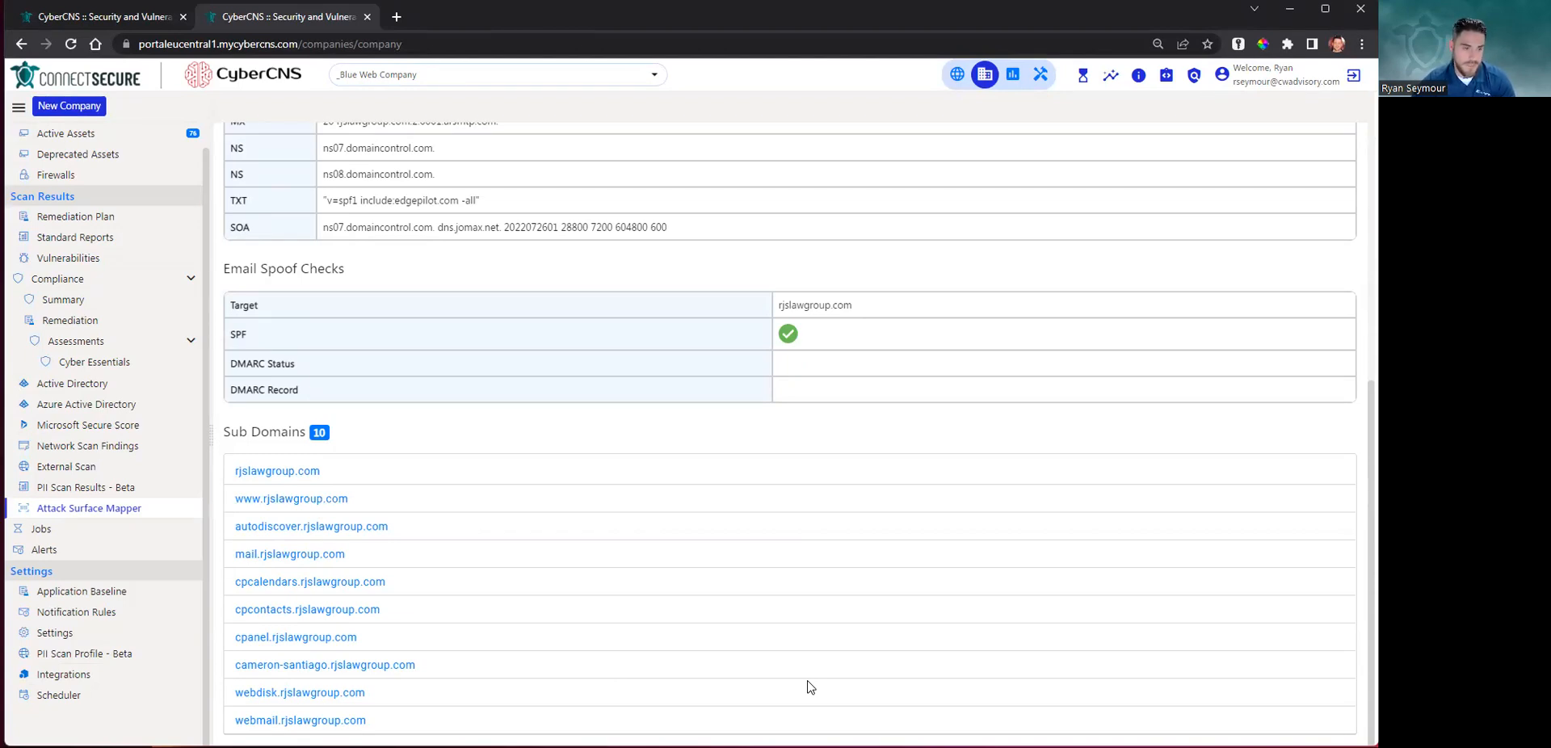
pyautogui.moveTo(824, 664)
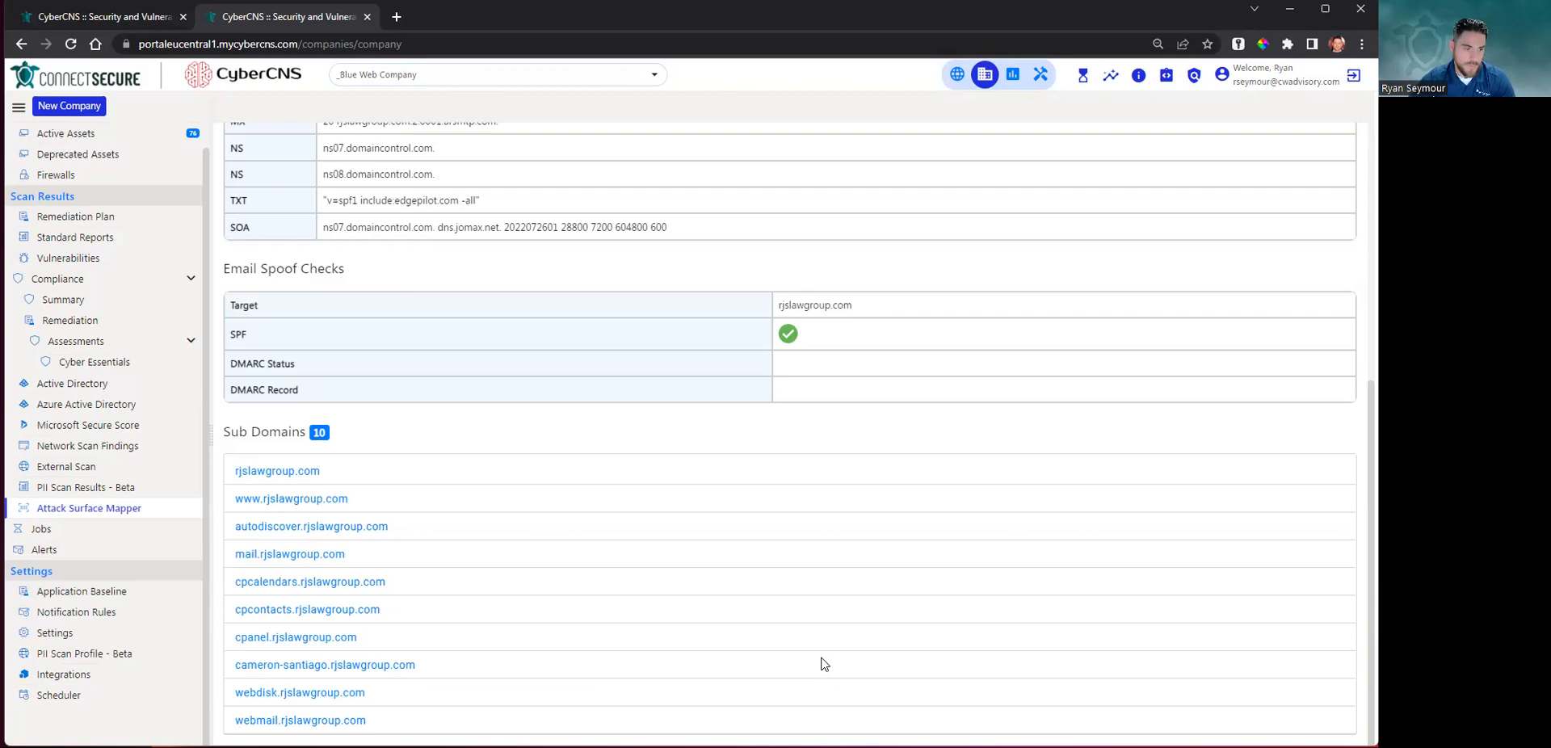
pyautogui.scroll(3)
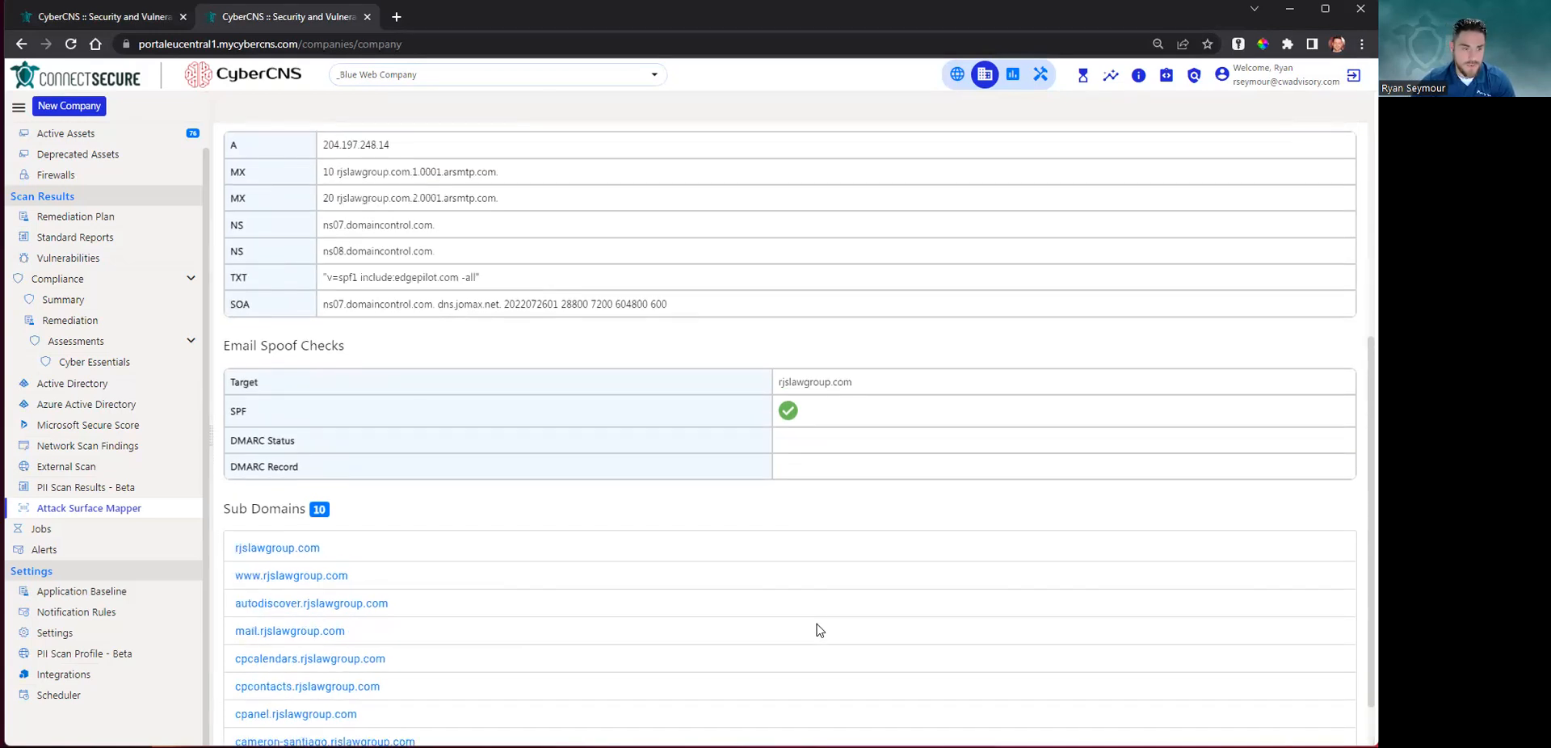
pyautogui.scroll(3)
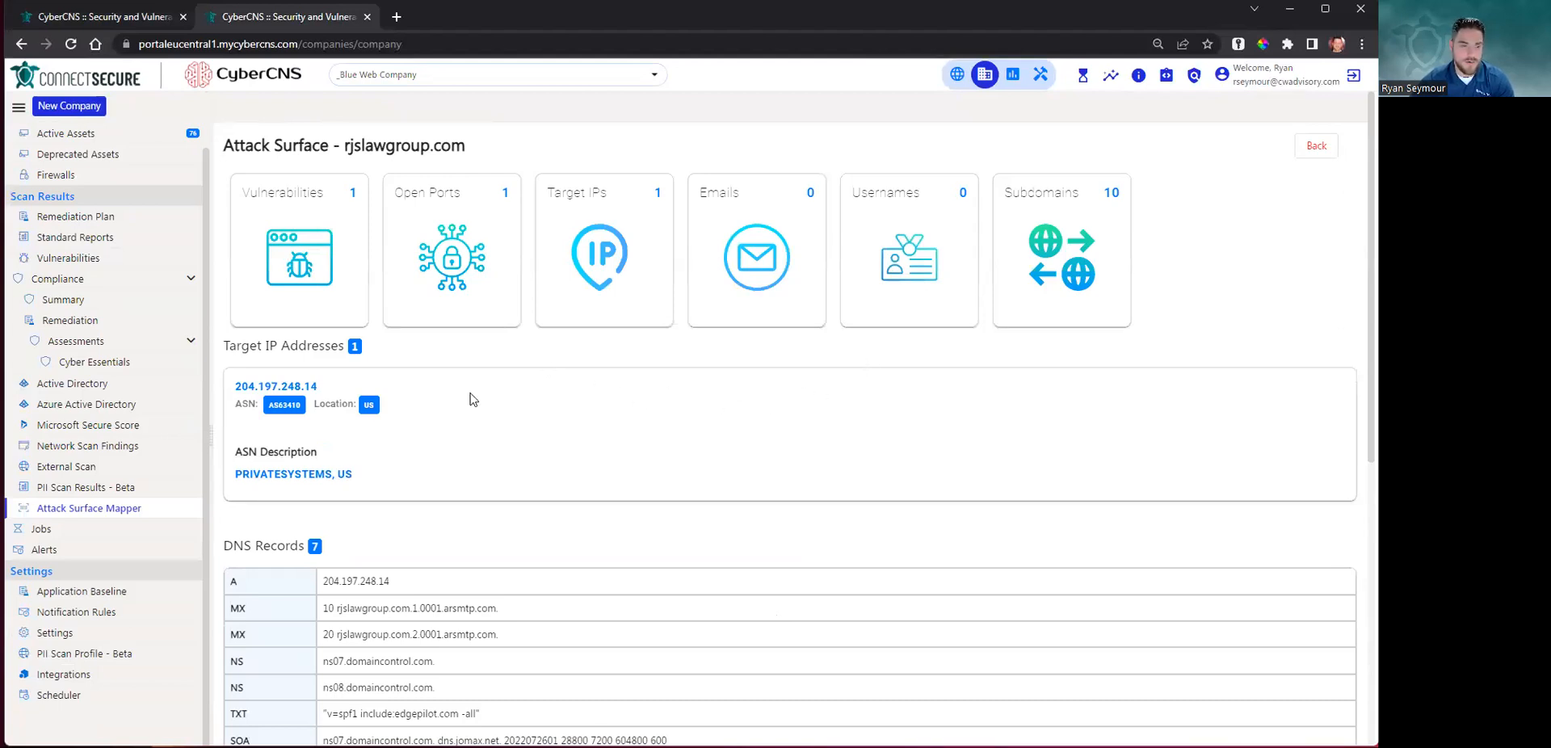
pyautogui.moveTo(1279, 279)
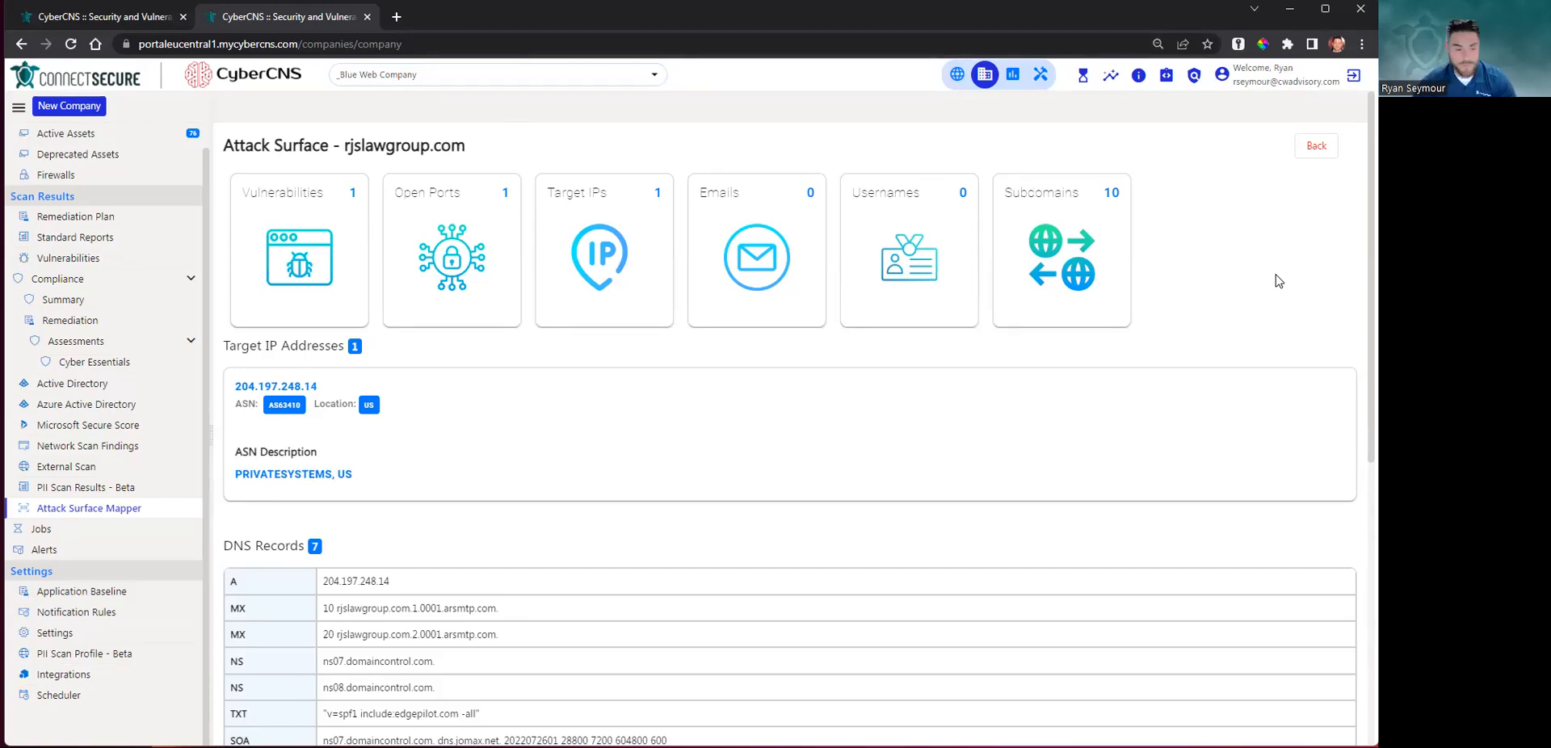
pyautogui.moveTo(1215, 281)
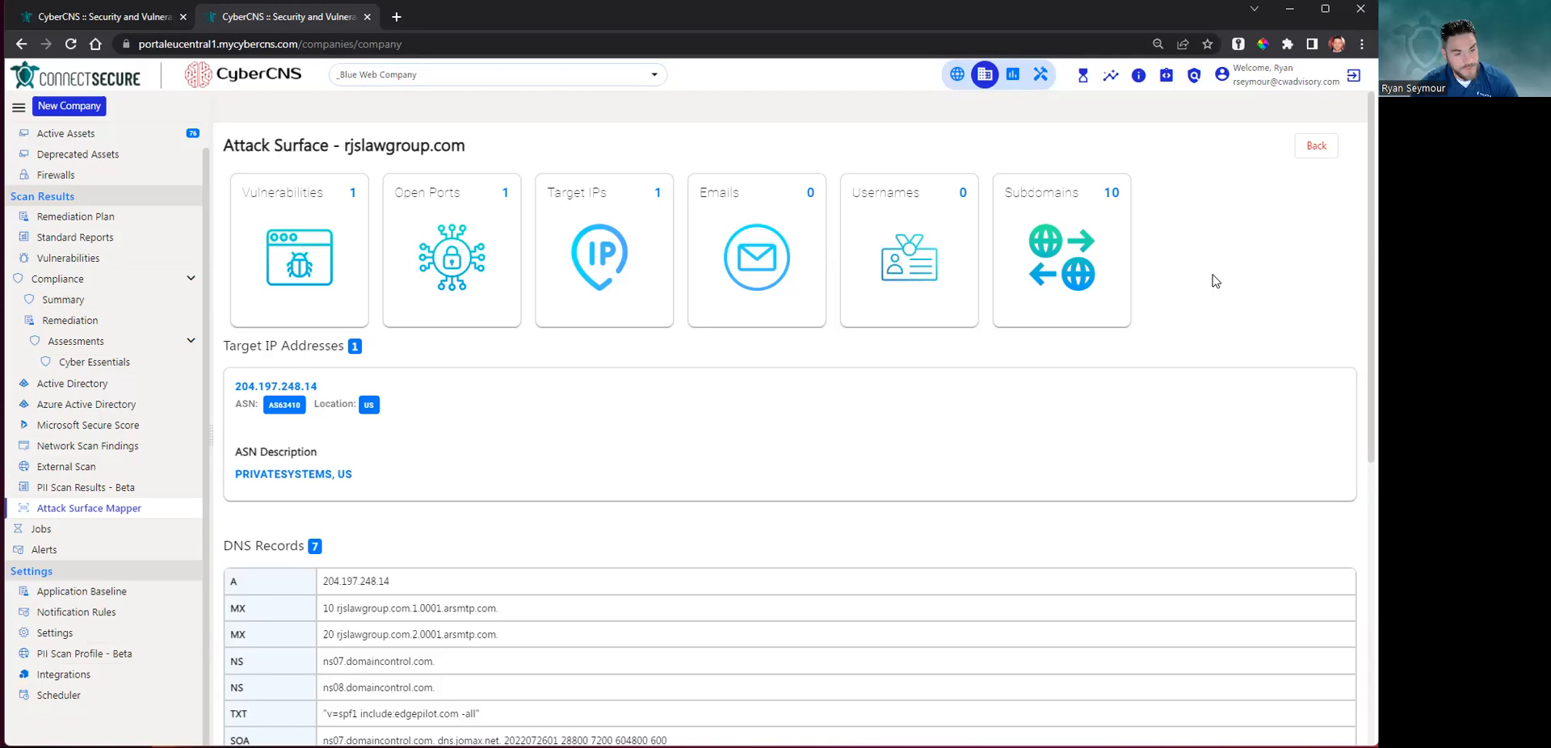
pyautogui.moveTo(1215, 285)
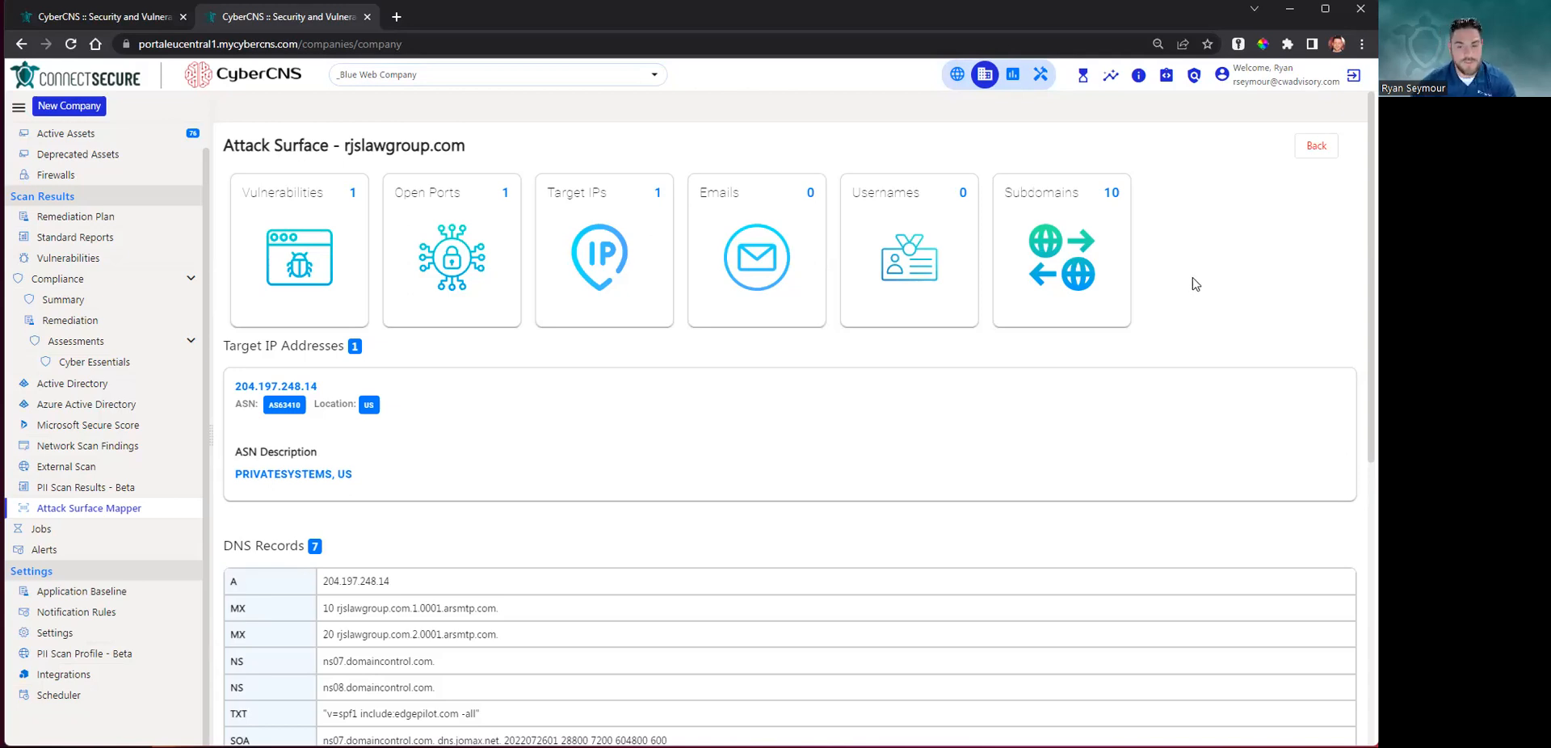